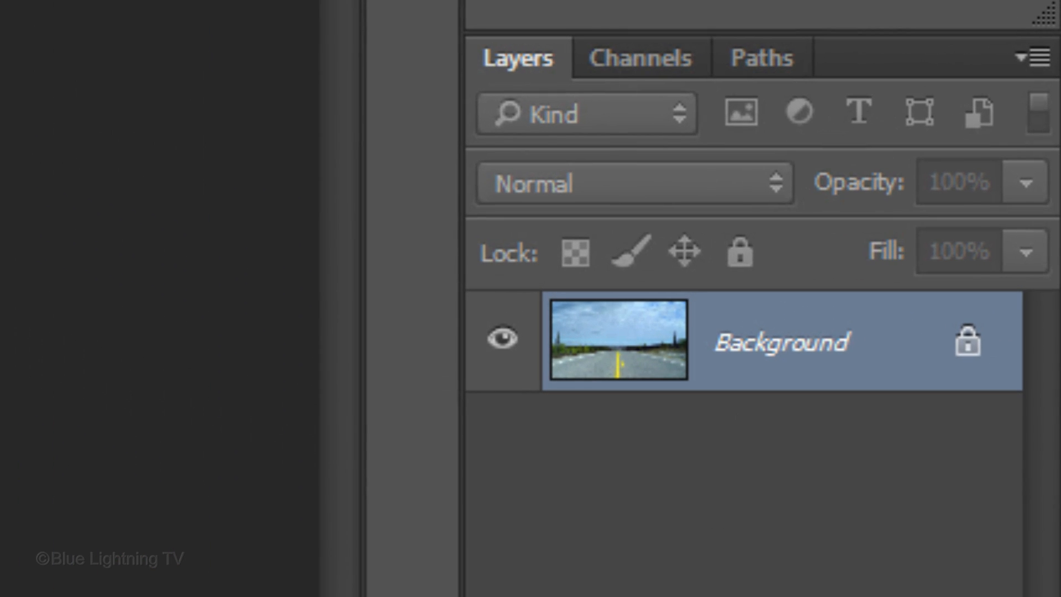
Step: Duplicate the Background photo with Ctrl+J and add a top-edge horizontal guide and a centre vertical guide
key(Ctrl+j)
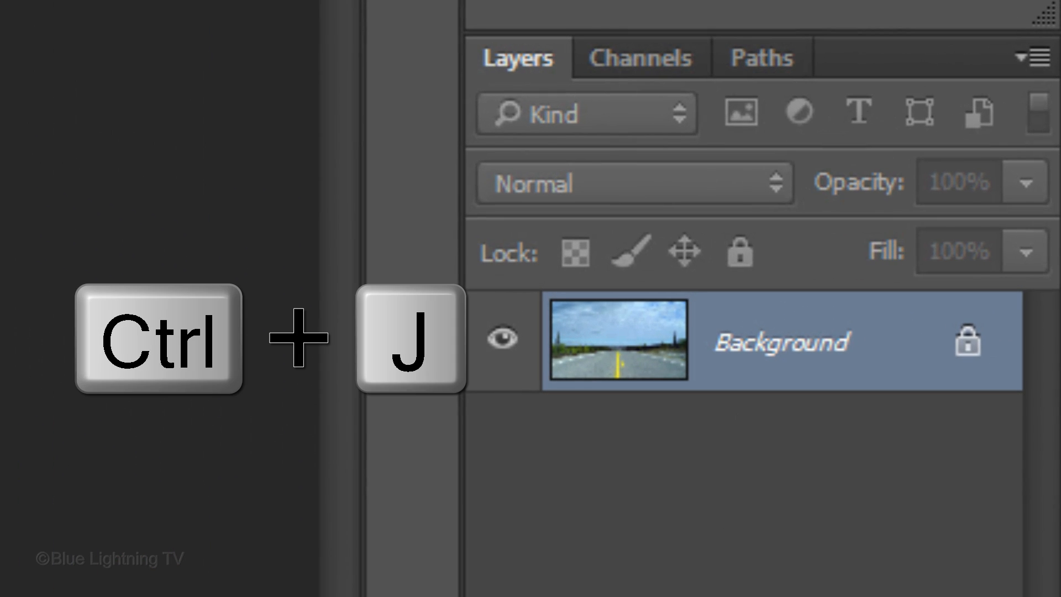
key(ctrl+j)
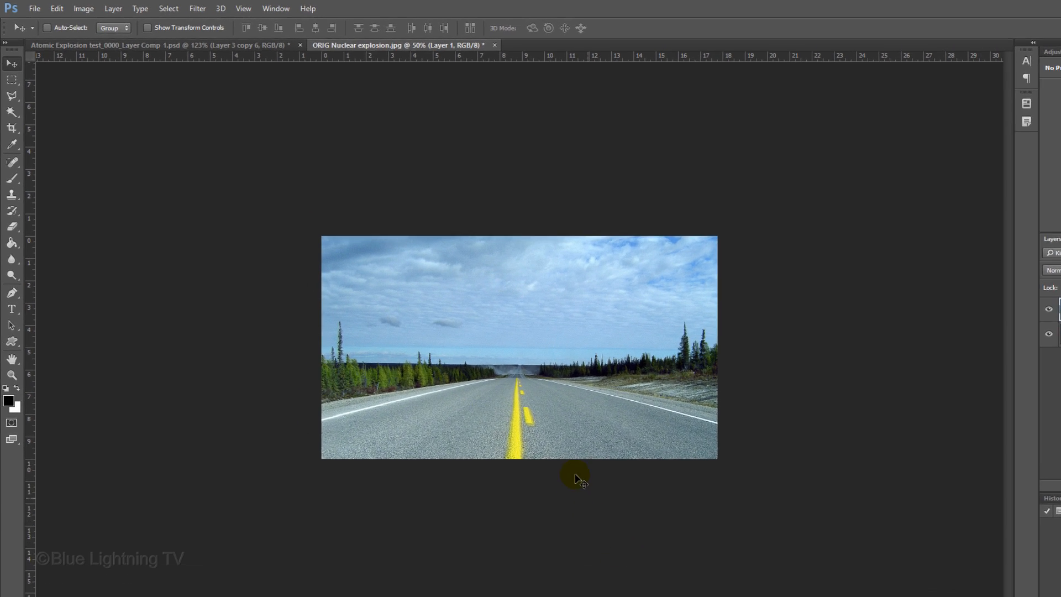
click(436, 14)
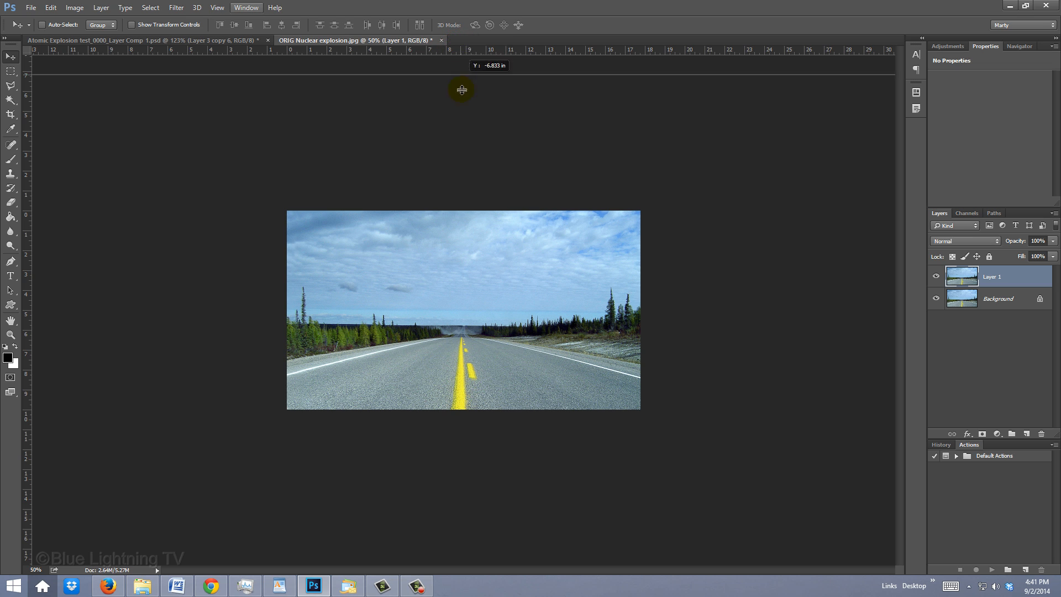
drag(461, 89, 463, 210)
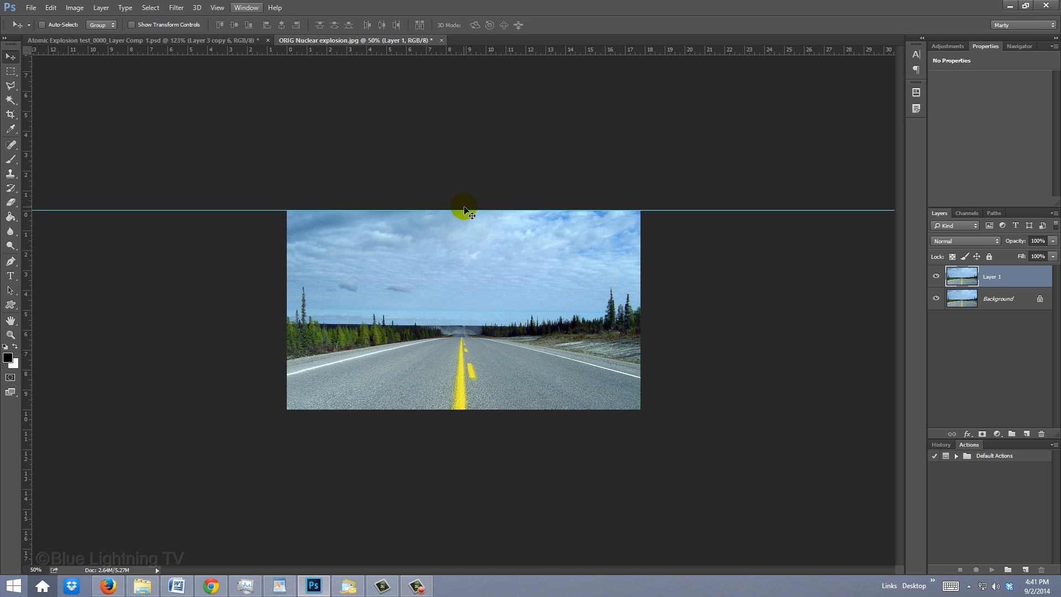
key(ctrl+h)
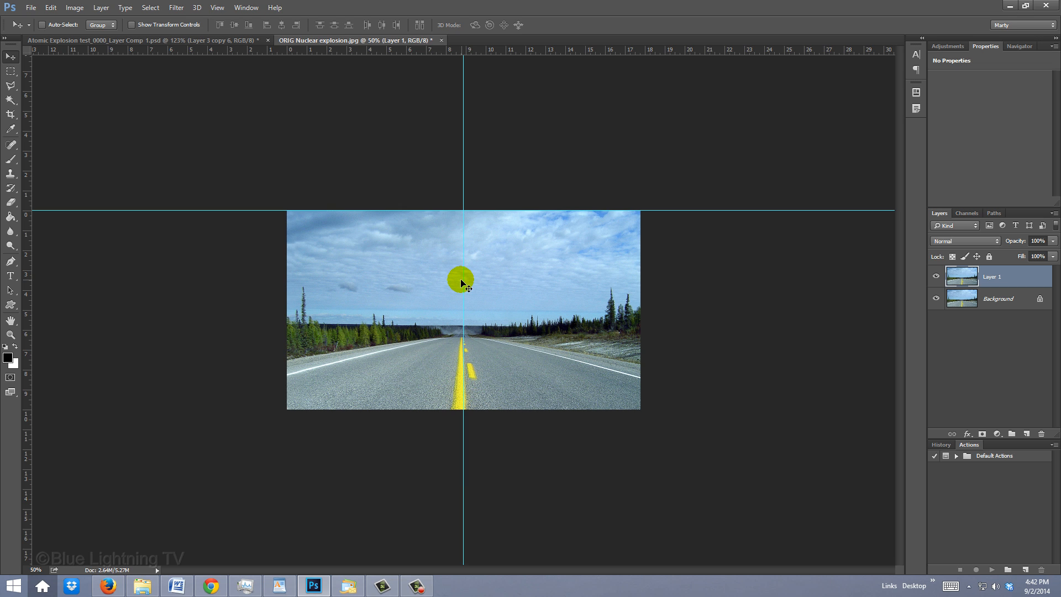
Step: Start a warp transform on the duplicate and stretch its top-right corner far out along the guide
key(ctrl+t)
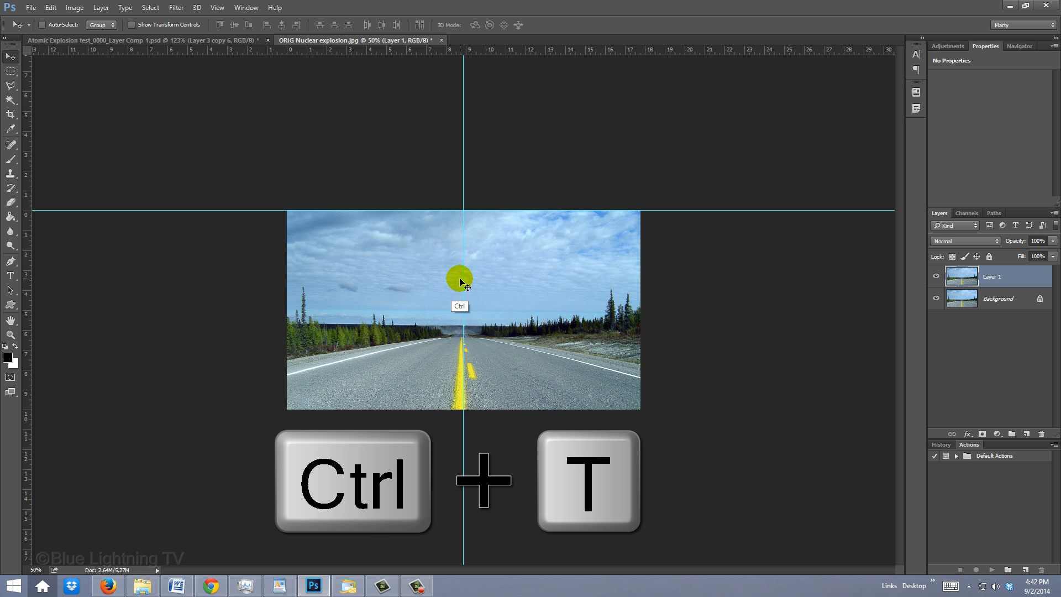
key(ctrl+t)
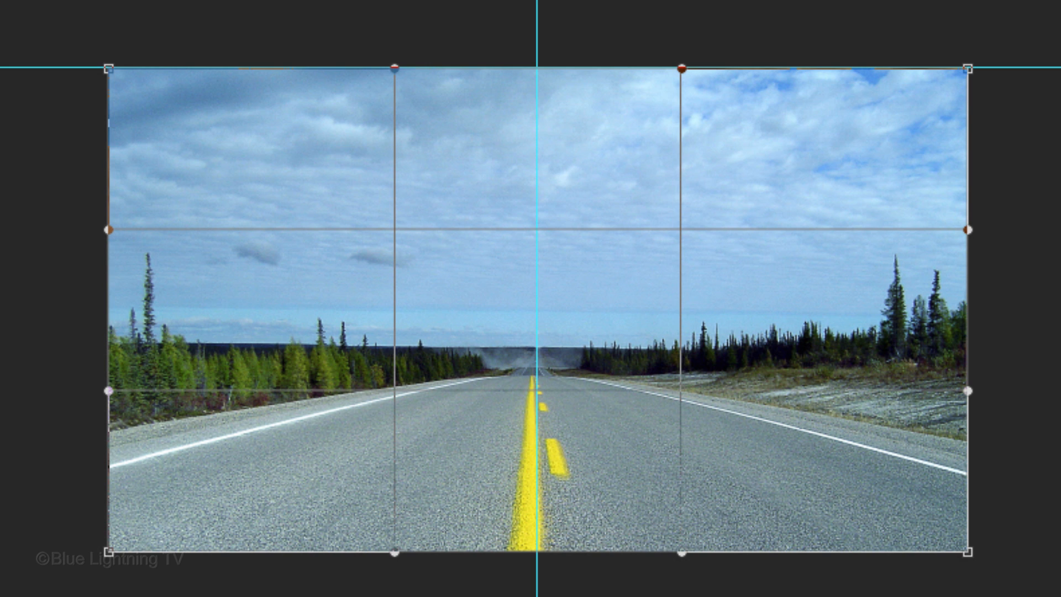
drag(968, 67, 883, 103)
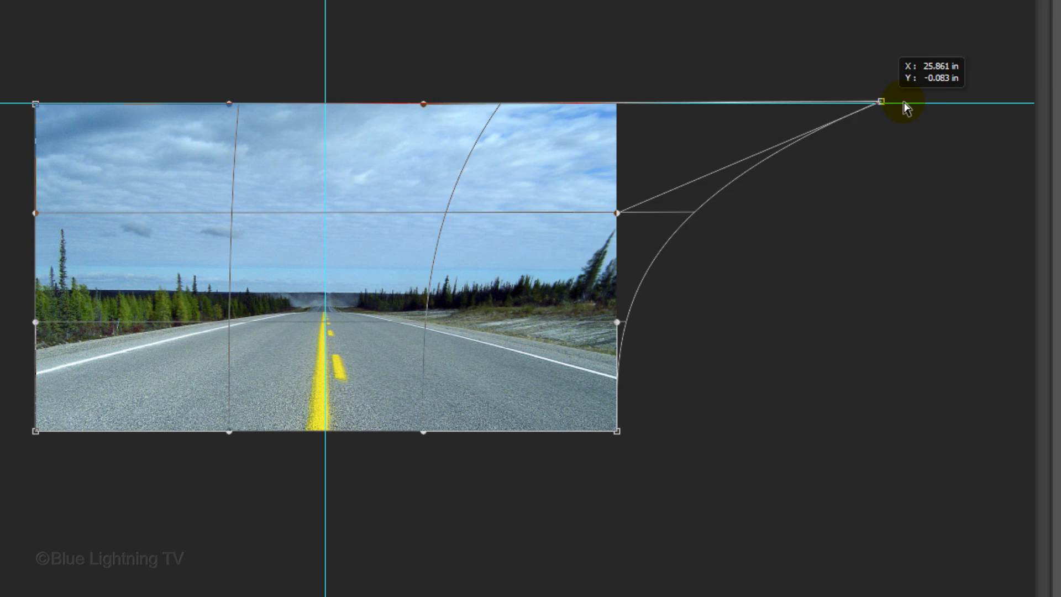
drag(883, 101, 1029, 106)
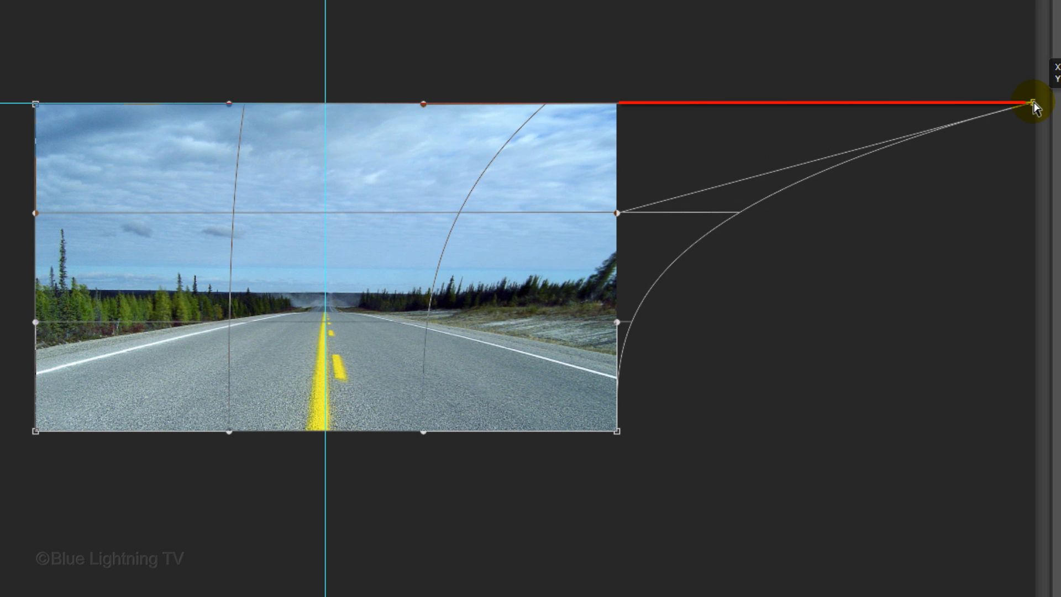
Step: Stretch the top-left corner equally outward so the roadside trees lean away, then commit the warp
drag(1029, 107, 606, 107)
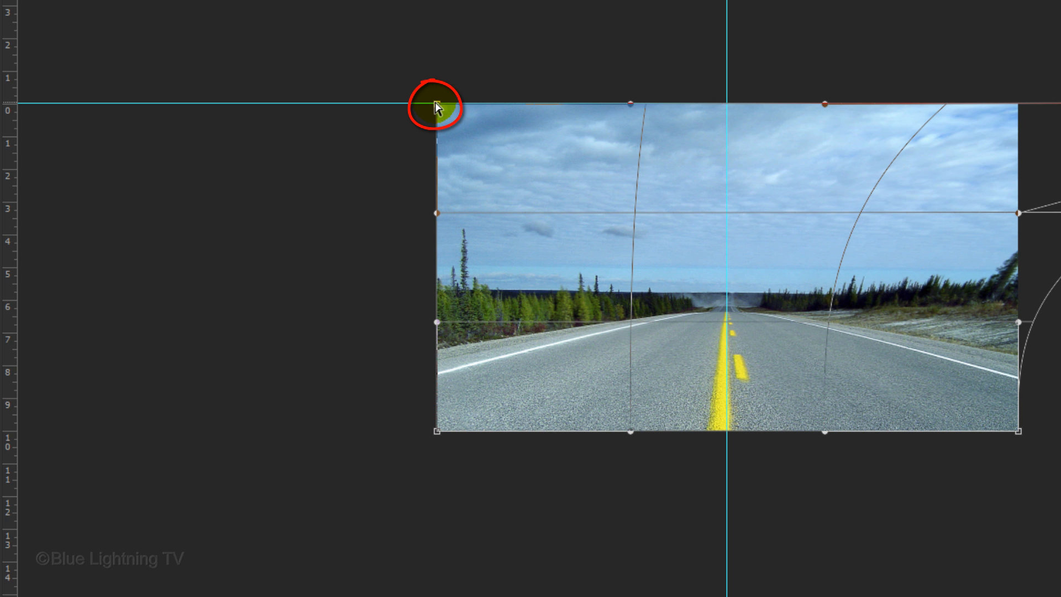
drag(433, 108, 20, 107)
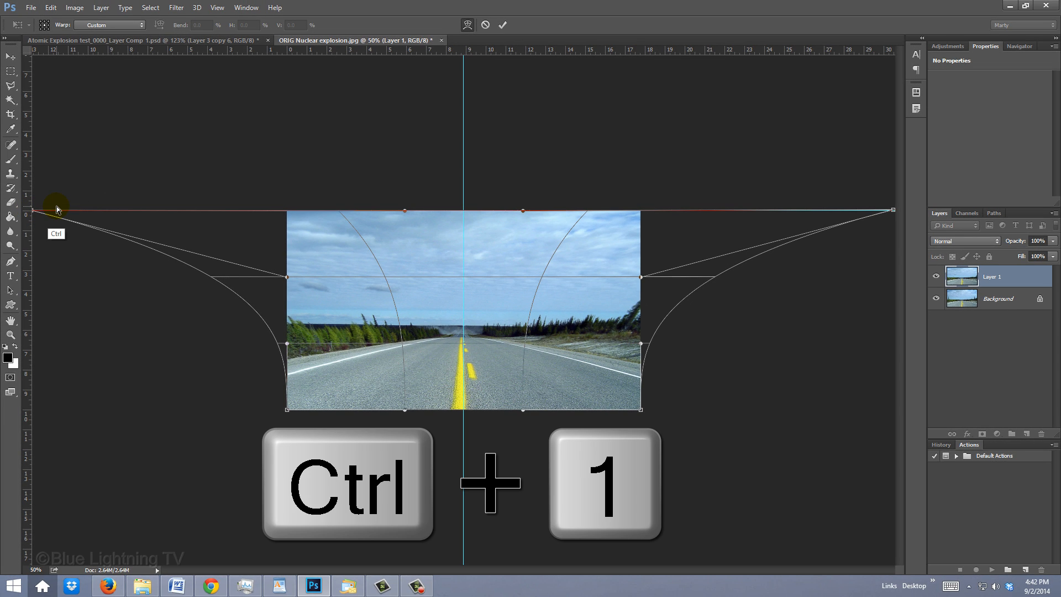
key(ctrl+1)
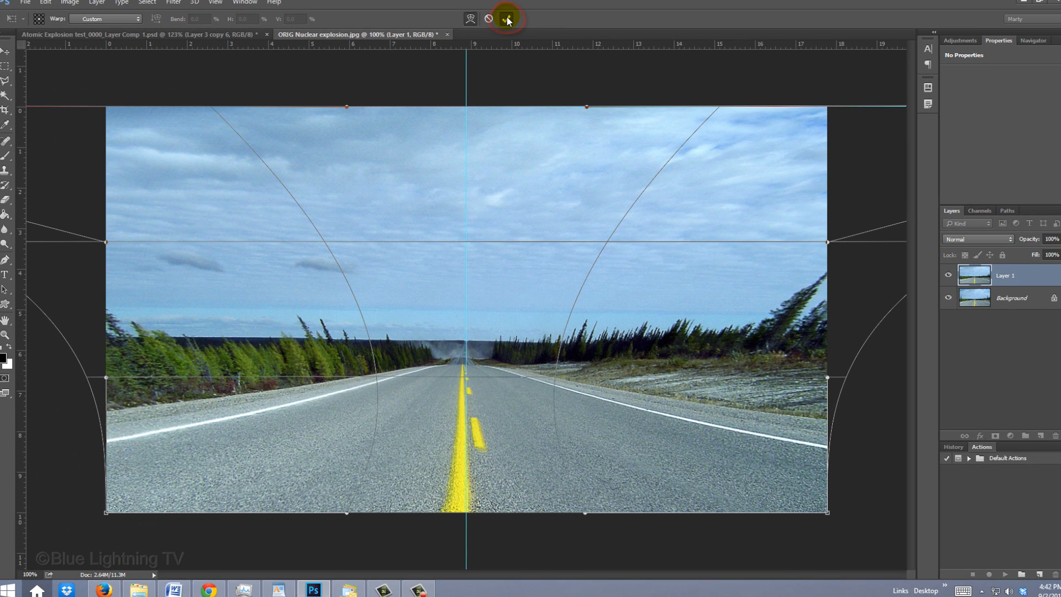
click(506, 19)
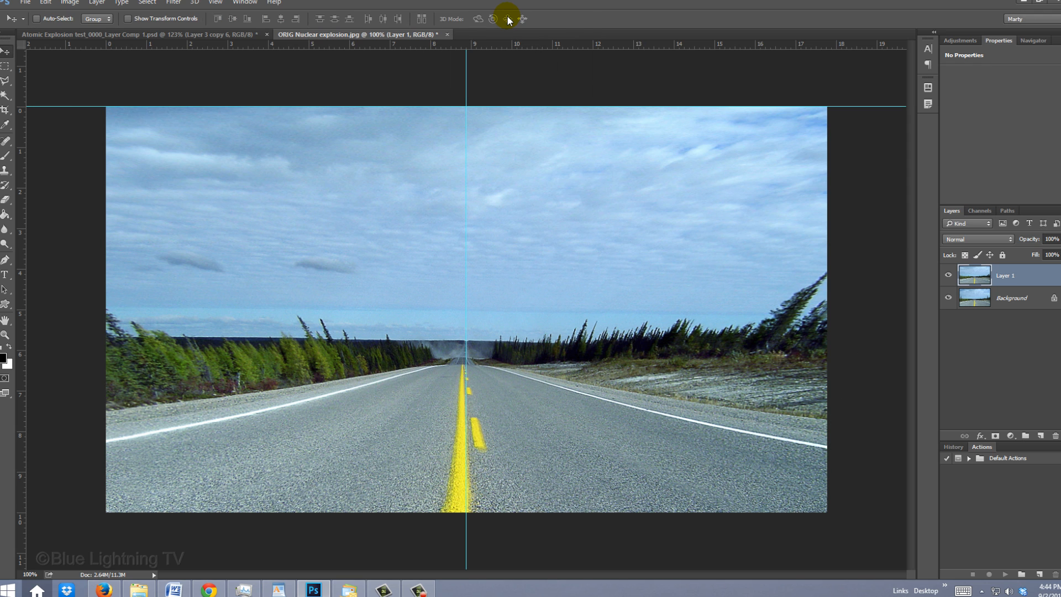
Step: Reset colours to black/white and add a new Layer 2 above the photo filled solid black
key(ctrl+h)
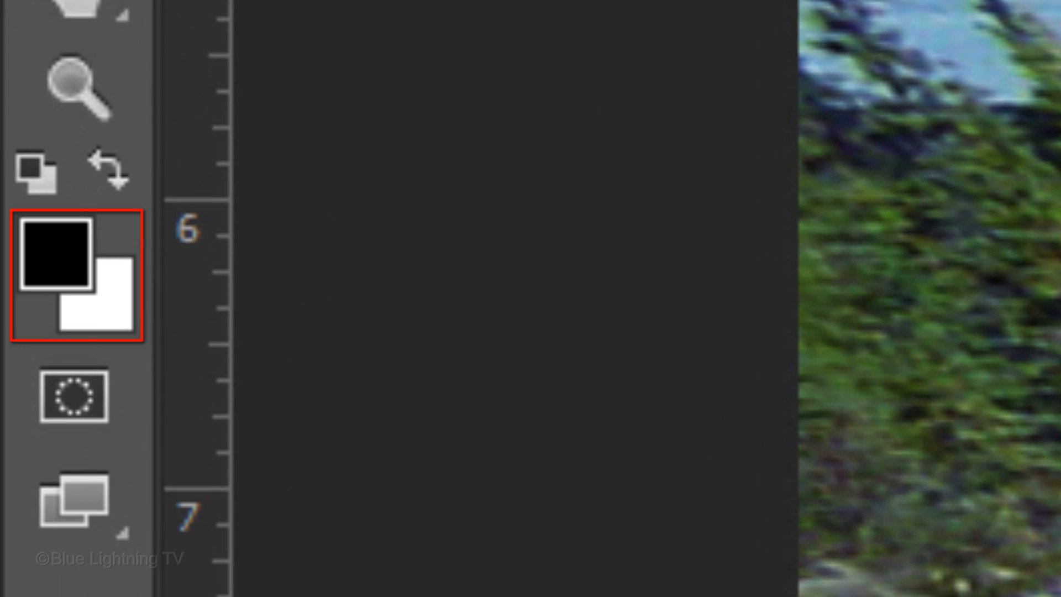
click(35, 172)
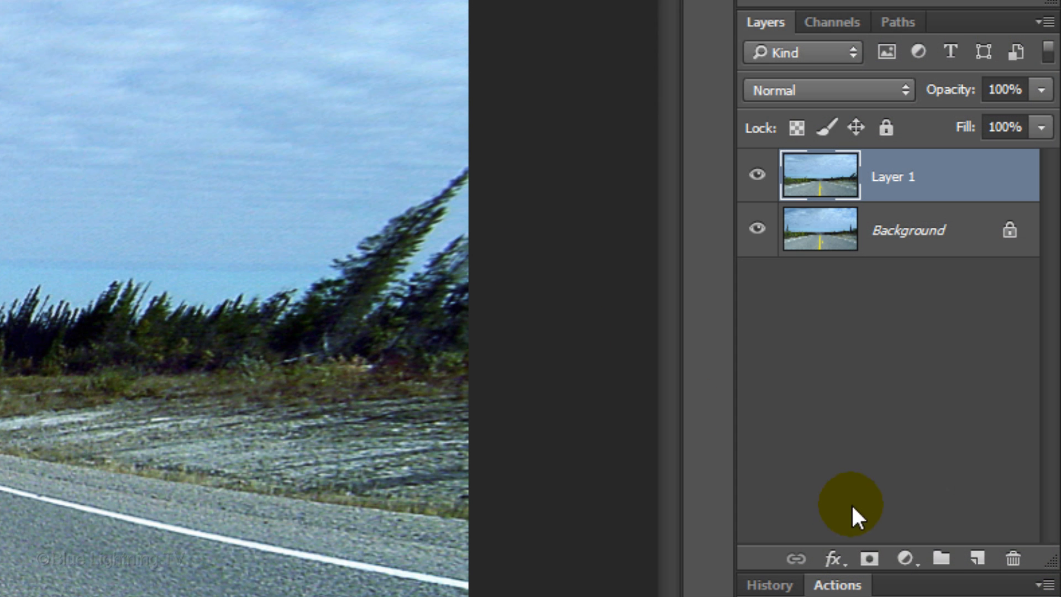
click(976, 560)
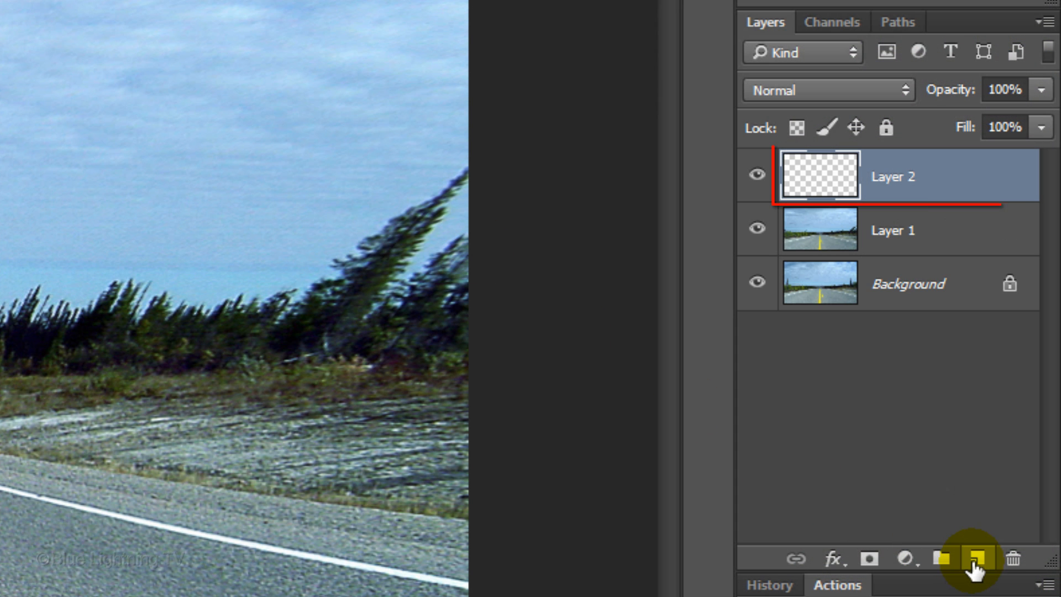
click(975, 558)
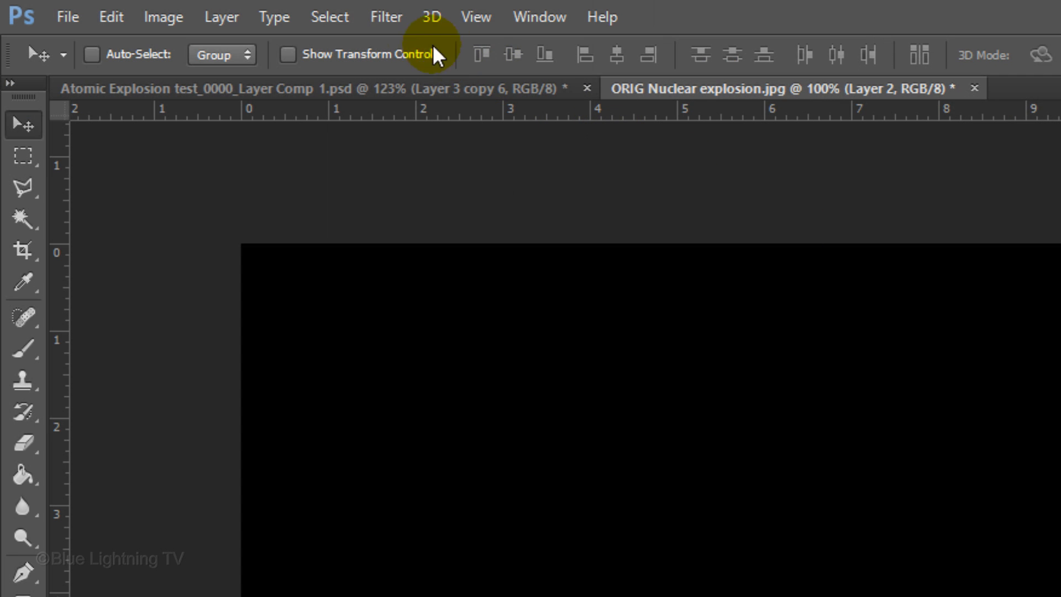
Step: Render a Lens Flare centred on the black layer
click(386, 17)
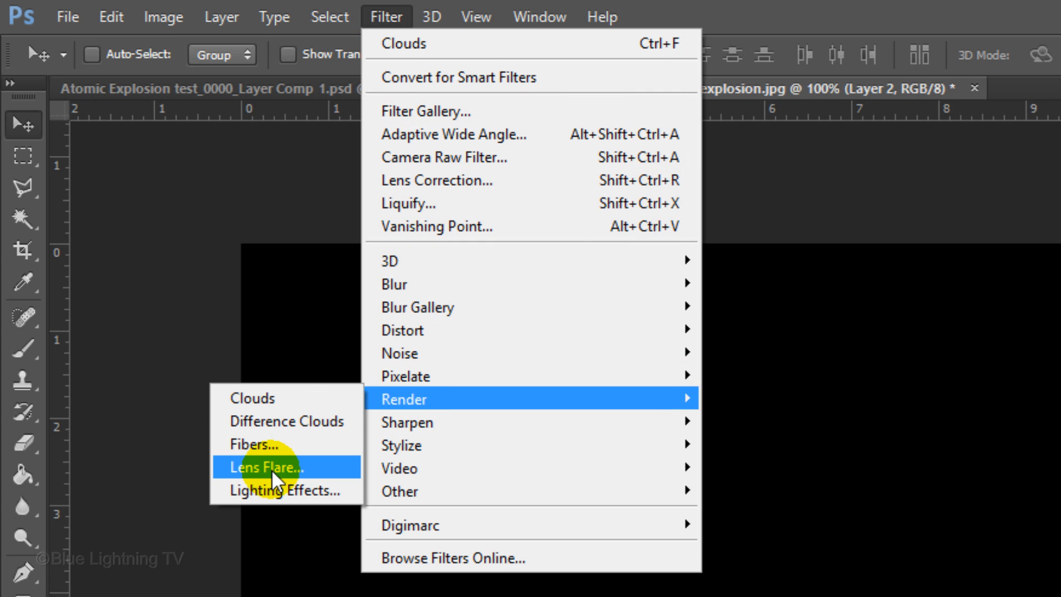
click(267, 467)
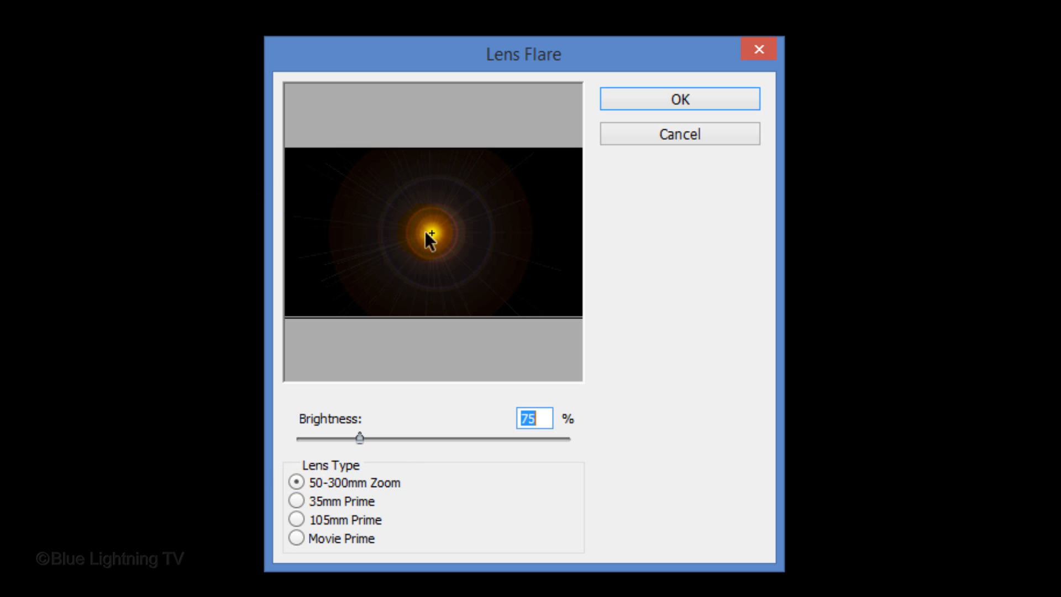
drag(429, 232, 416, 246)
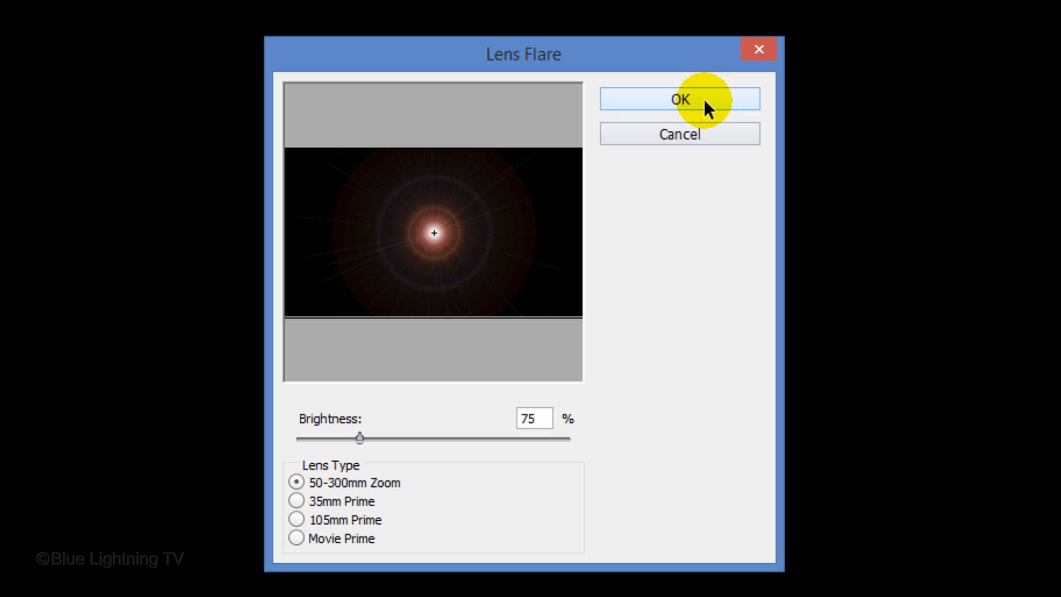
click(680, 98)
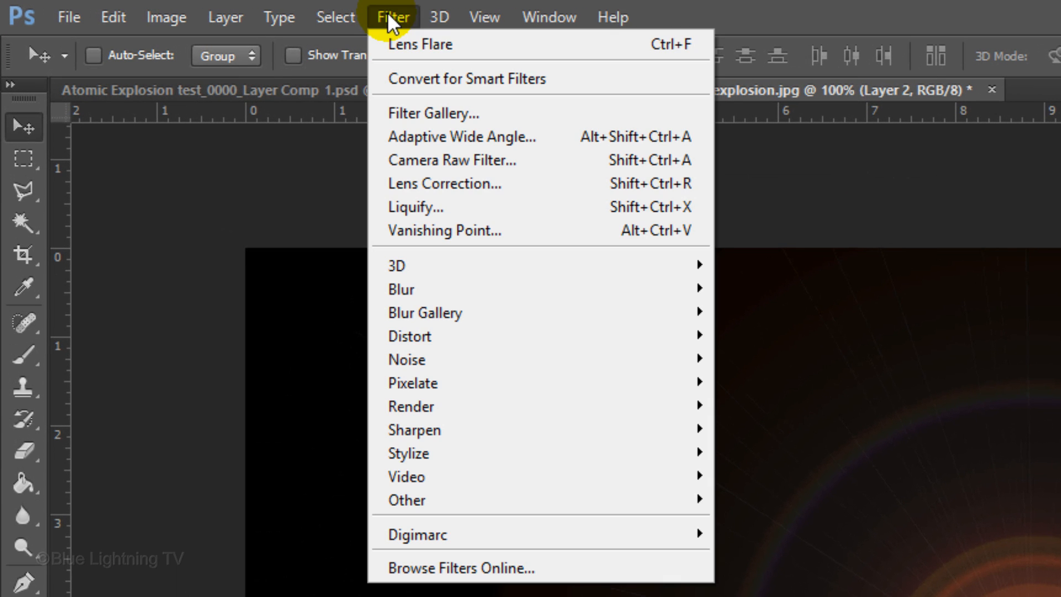
mouse_move(401, 289)
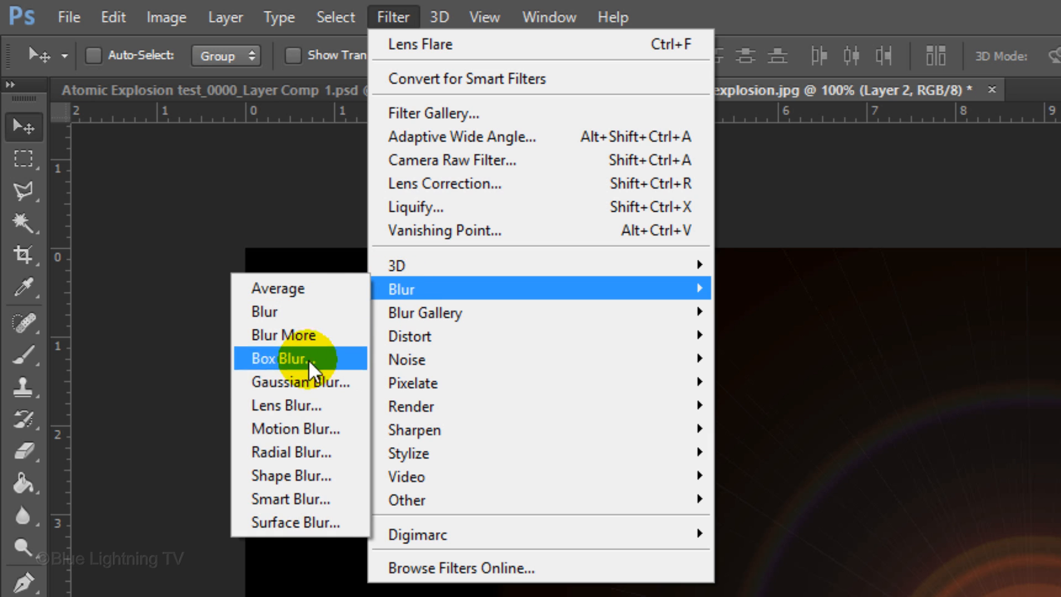
Step: Soften the flare with a 25-pixel Gaussian Blur
click(301, 382)
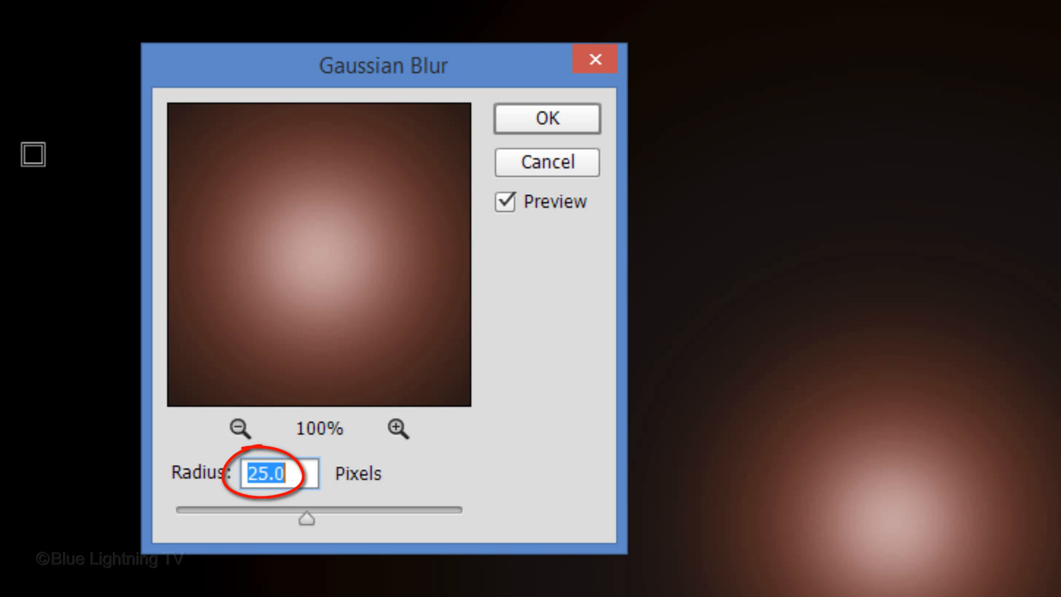
click(547, 118)
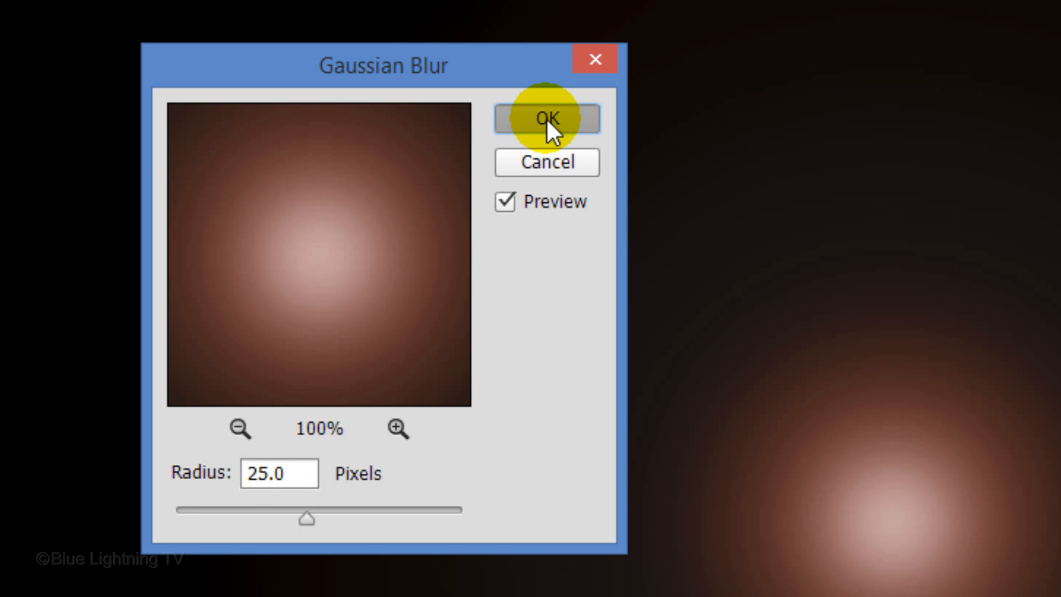
click(546, 118)
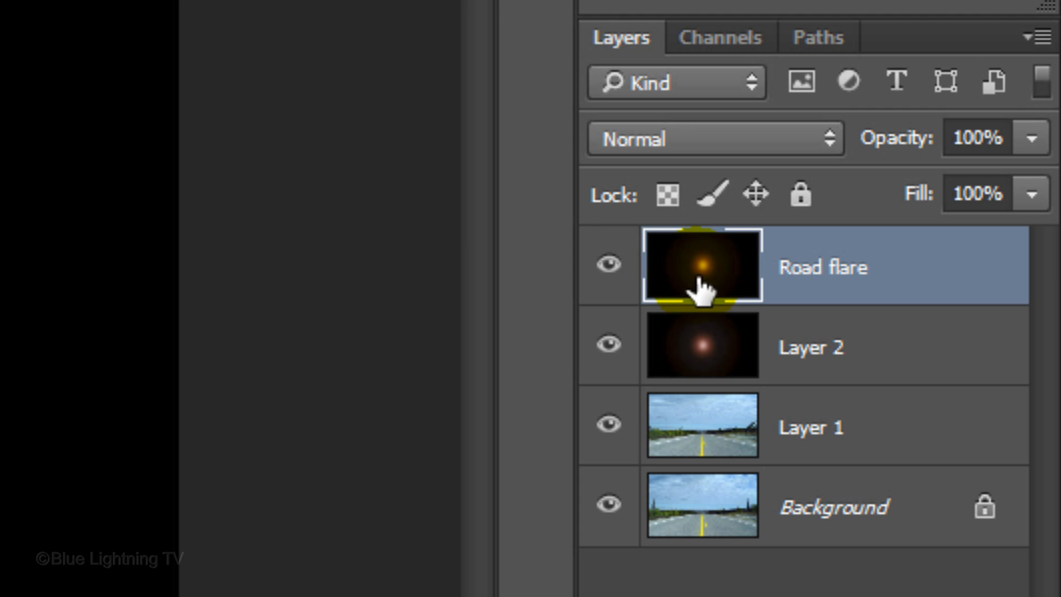
Step: Hide the Road flare layer and resize the blurred Layer 2 glow with a free transform
click(607, 263)
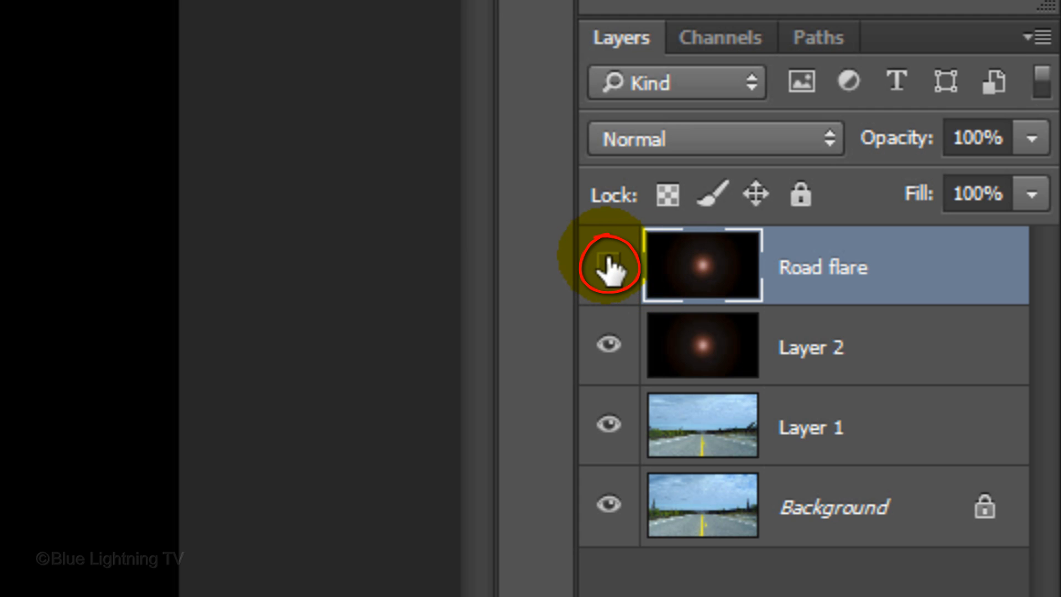
click(607, 264)
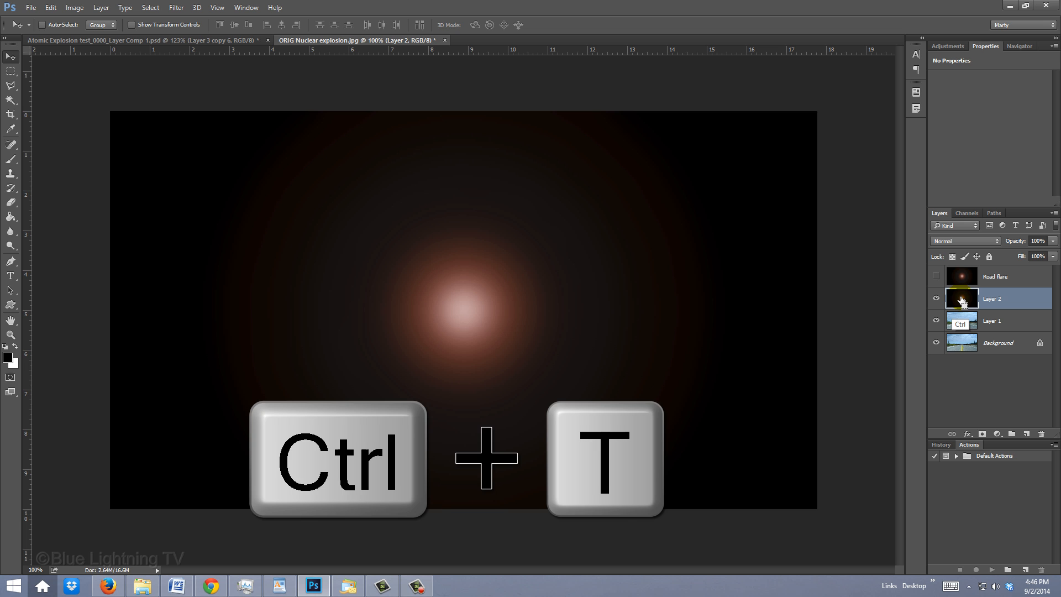
key(ctrl+t)
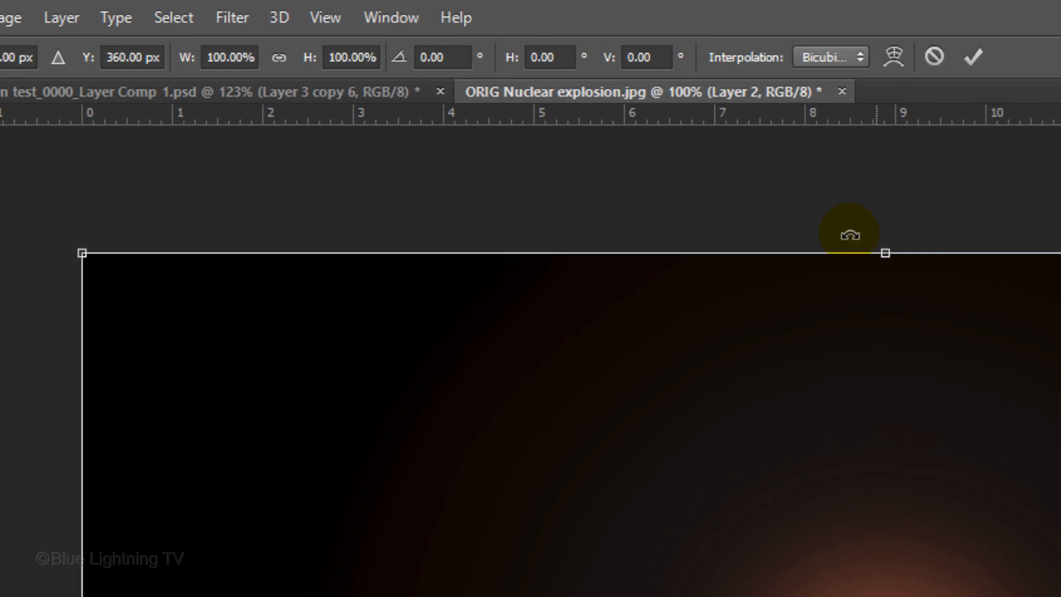
click(278, 56)
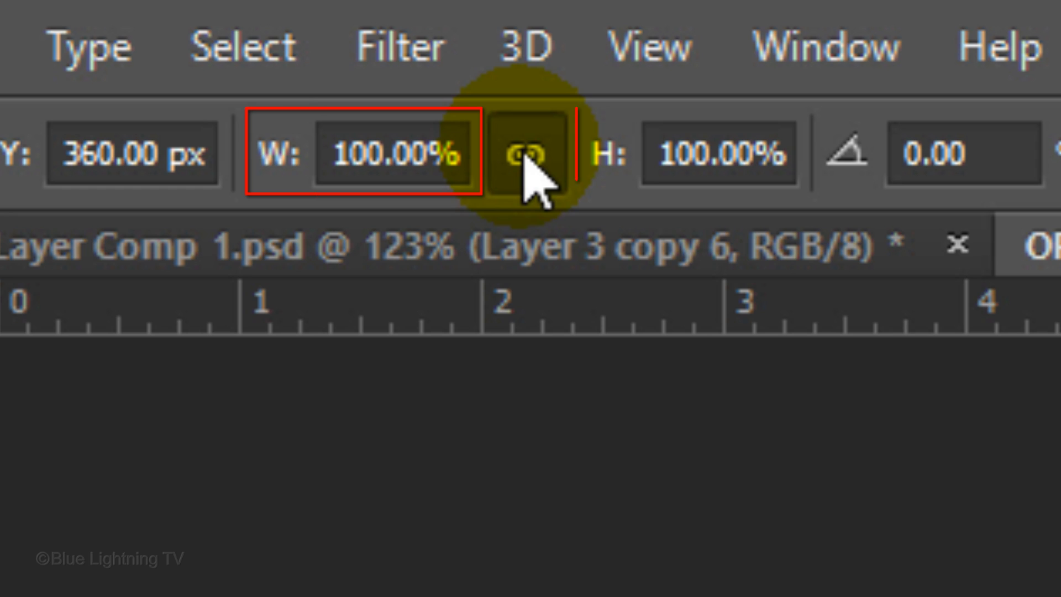
double_click(393, 153)
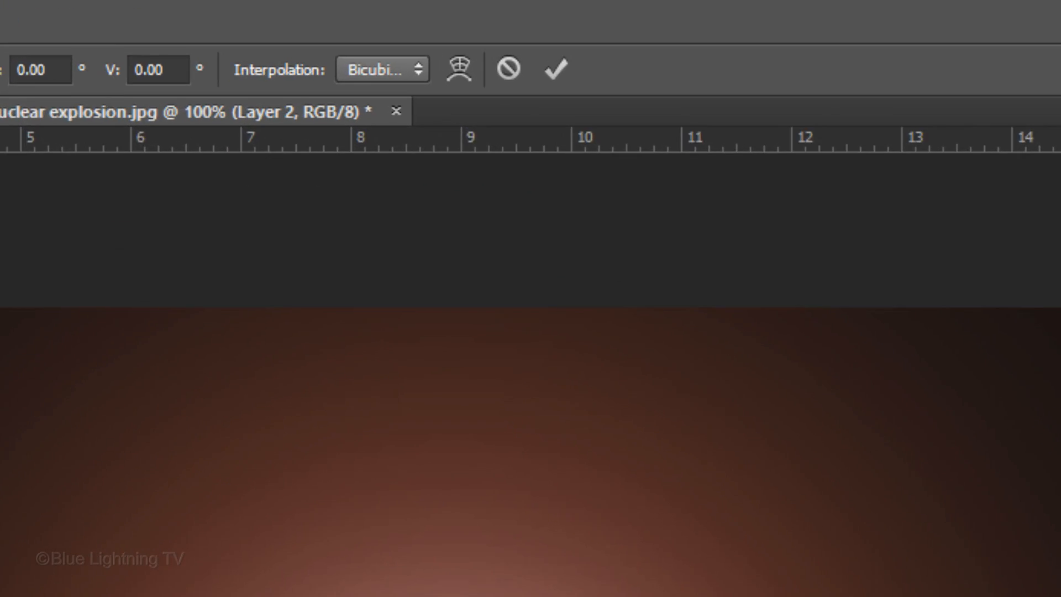
click(555, 67)
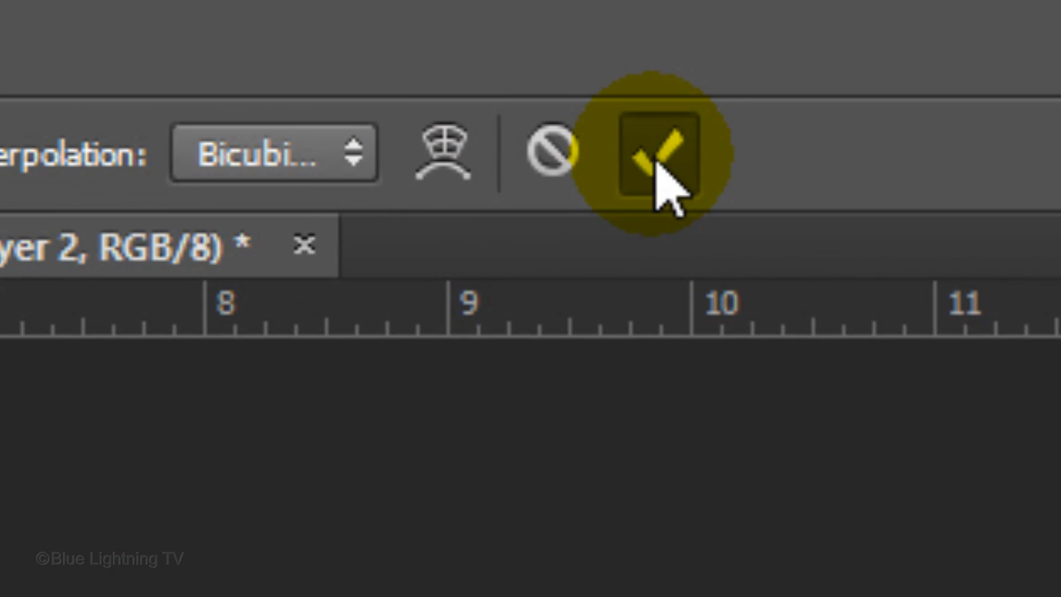
Step: Blend Layer 2 as Hard Light and make the Road flare layer visible and selected
click(655, 152)
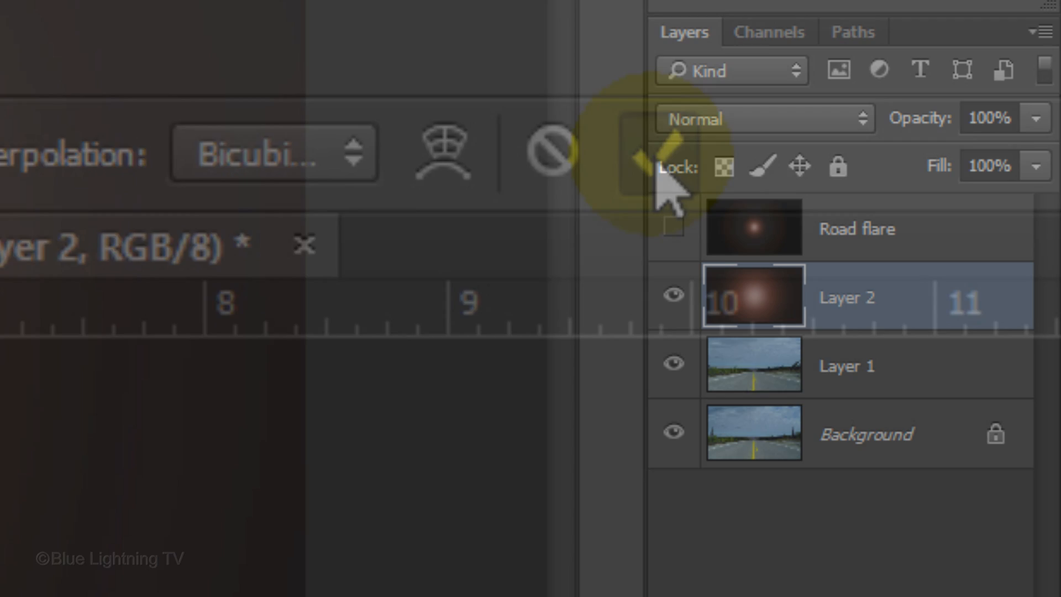
click(758, 119)
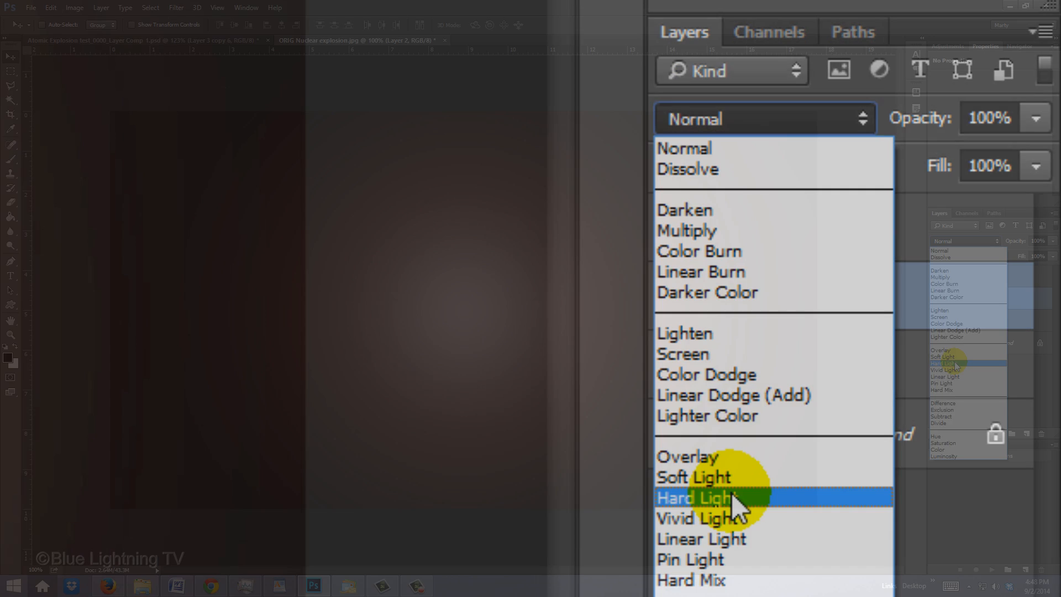
click(693, 499)
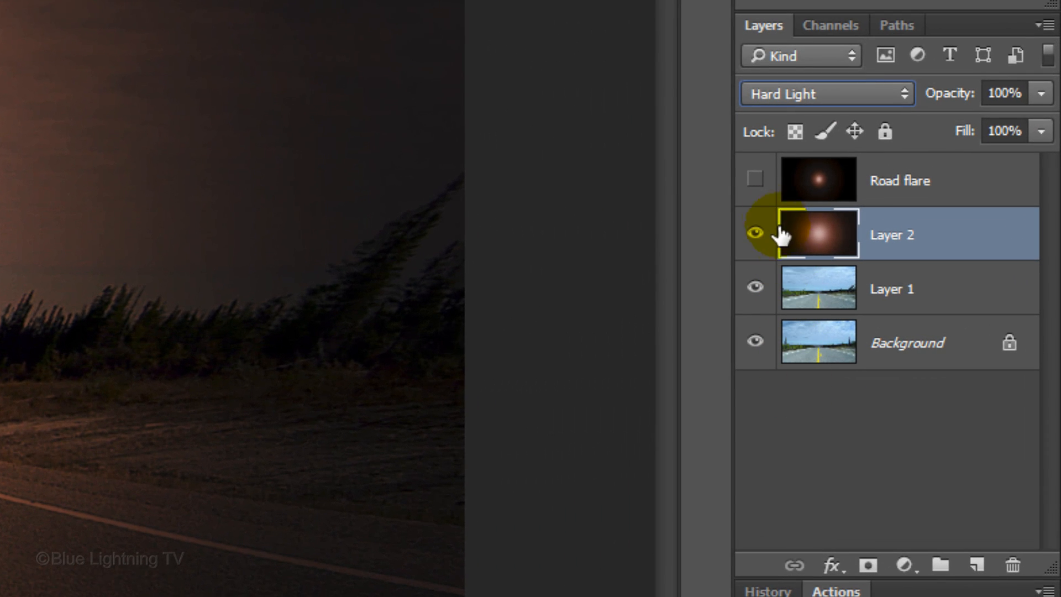
click(754, 179)
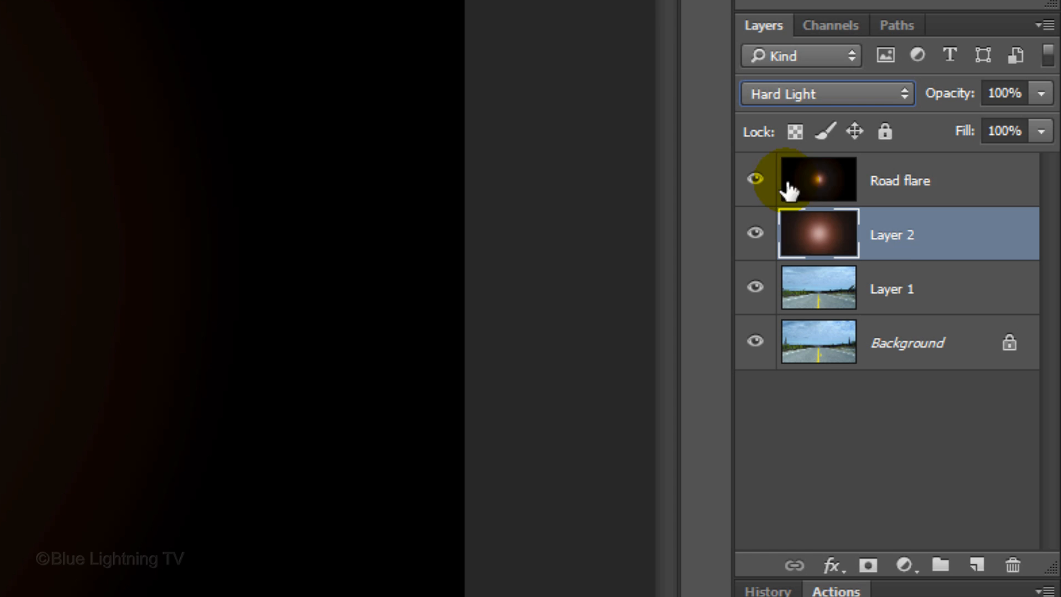
click(826, 93)
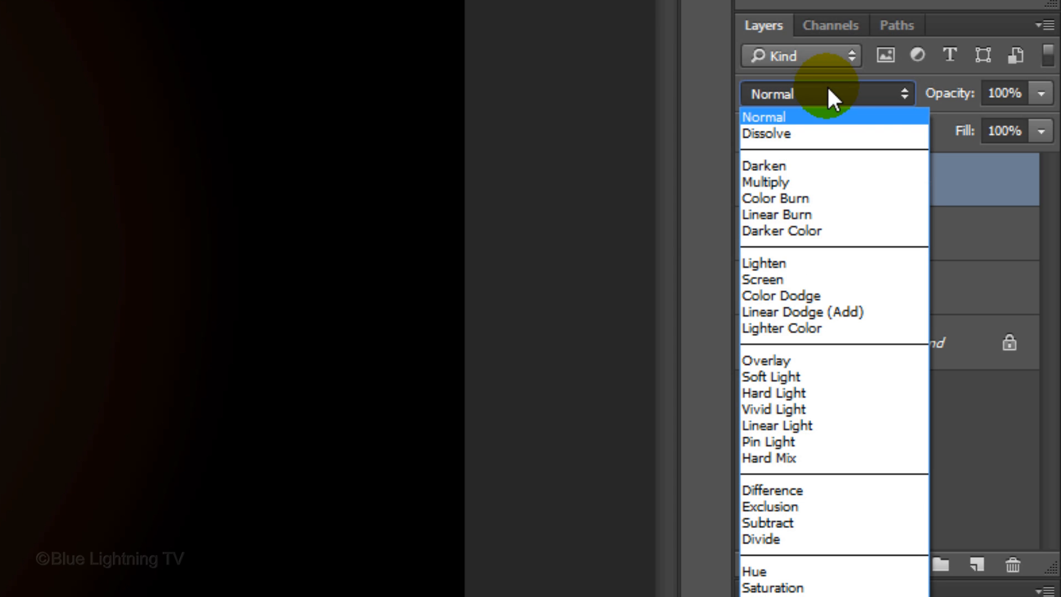
mouse_move(782, 297)
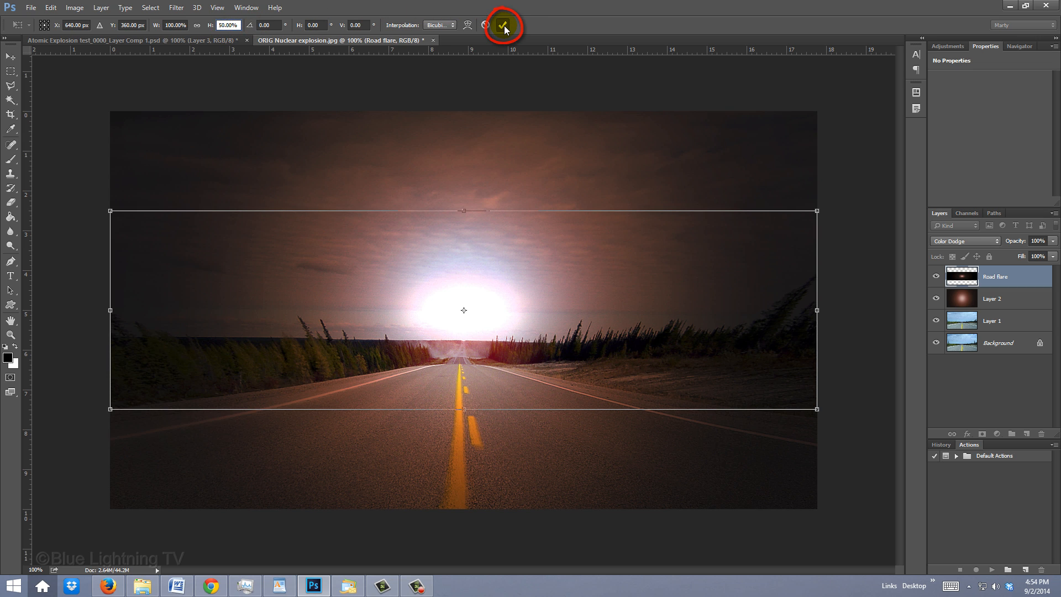
Step: Commit the Road flare flattened to 50% height and move it down to the road's vanishing point
click(504, 25)
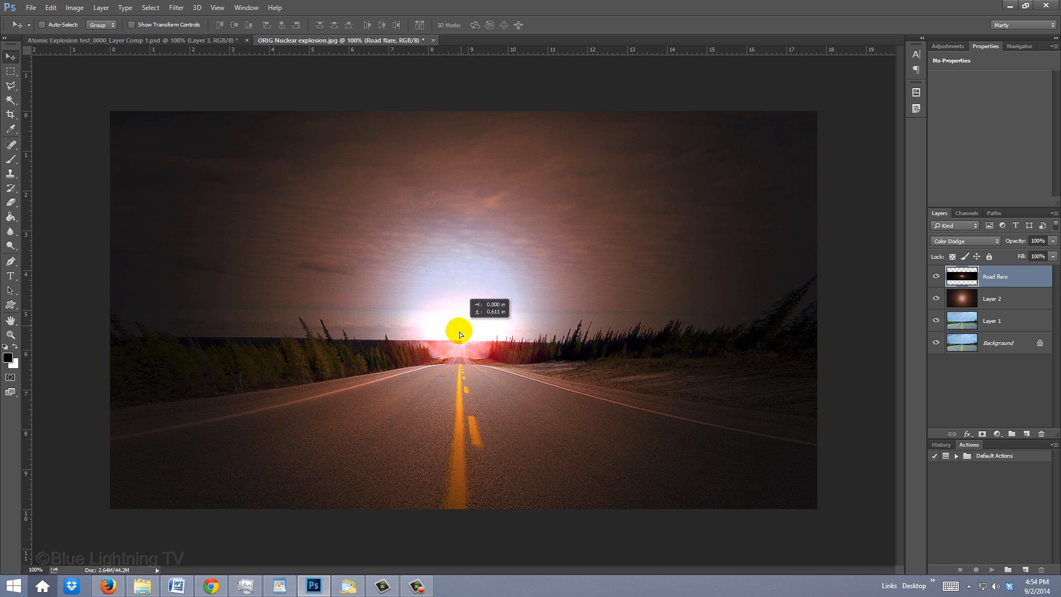
drag(459, 332, 460, 380)
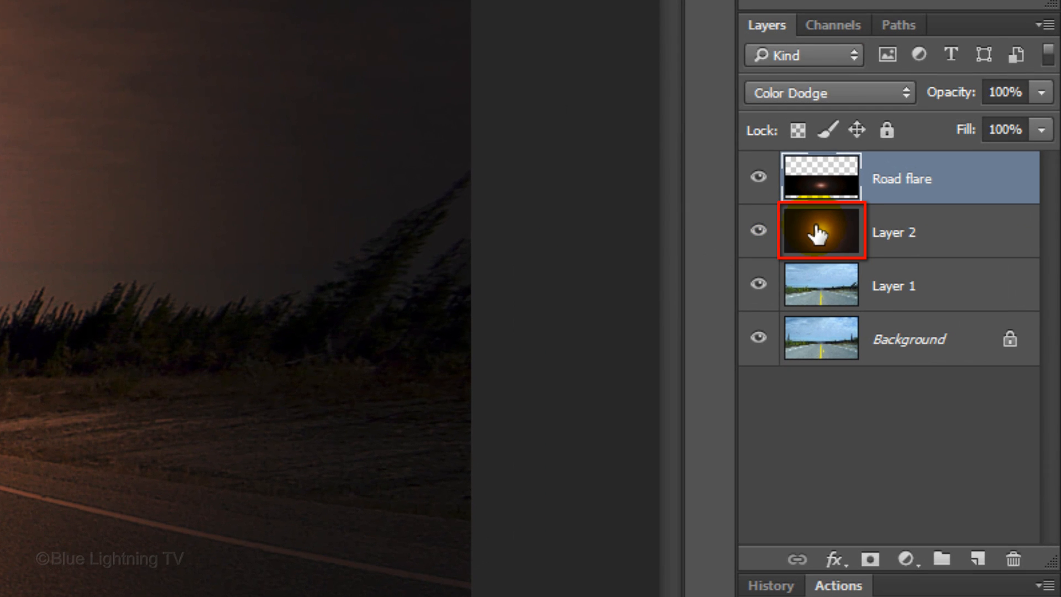
Step: Duplicate Layer 2 above Road flare and stretch the copy to W 300%, H 60% as a broad red band
key(ctrl+j)
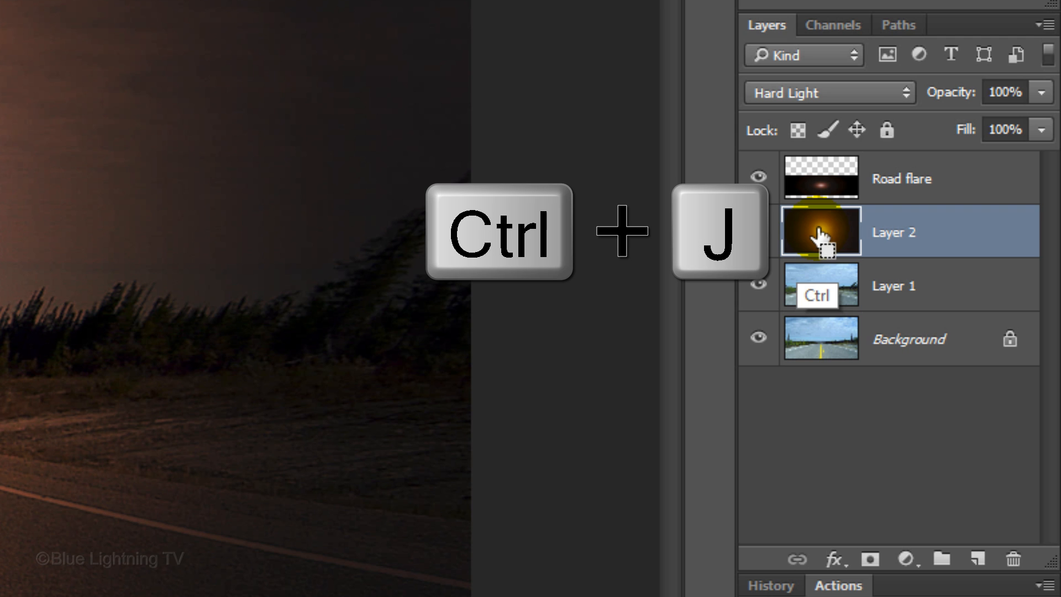
key(ctrl+j)
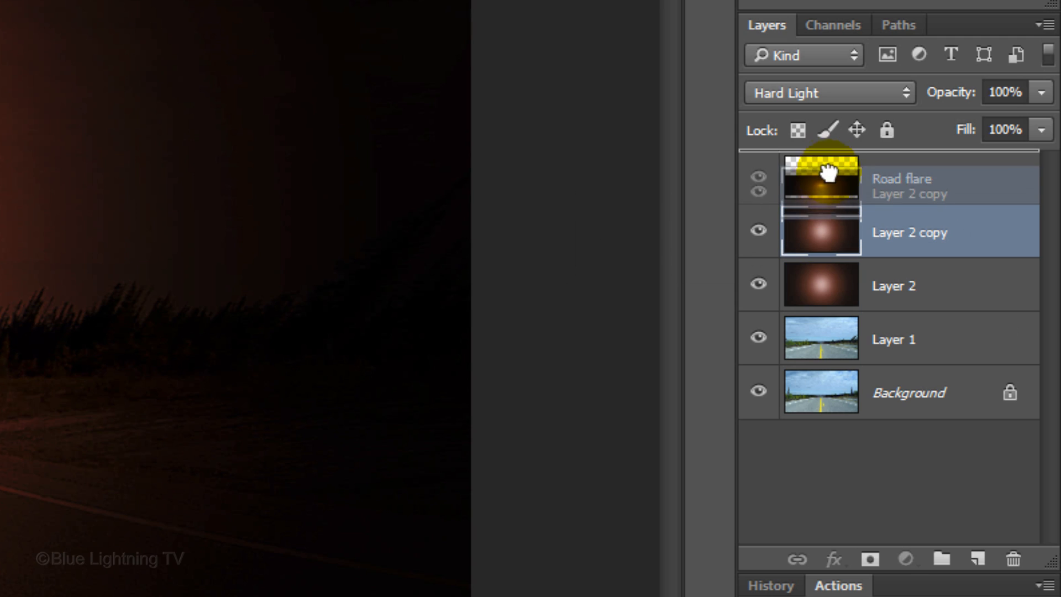
drag(819, 179, 819, 232)
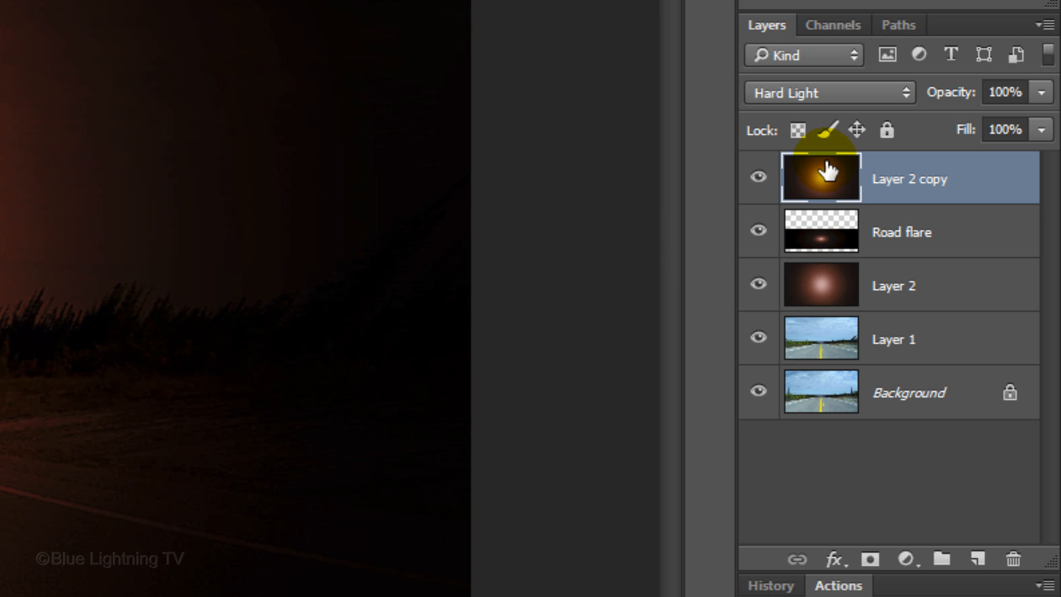
key(ctrl+t)
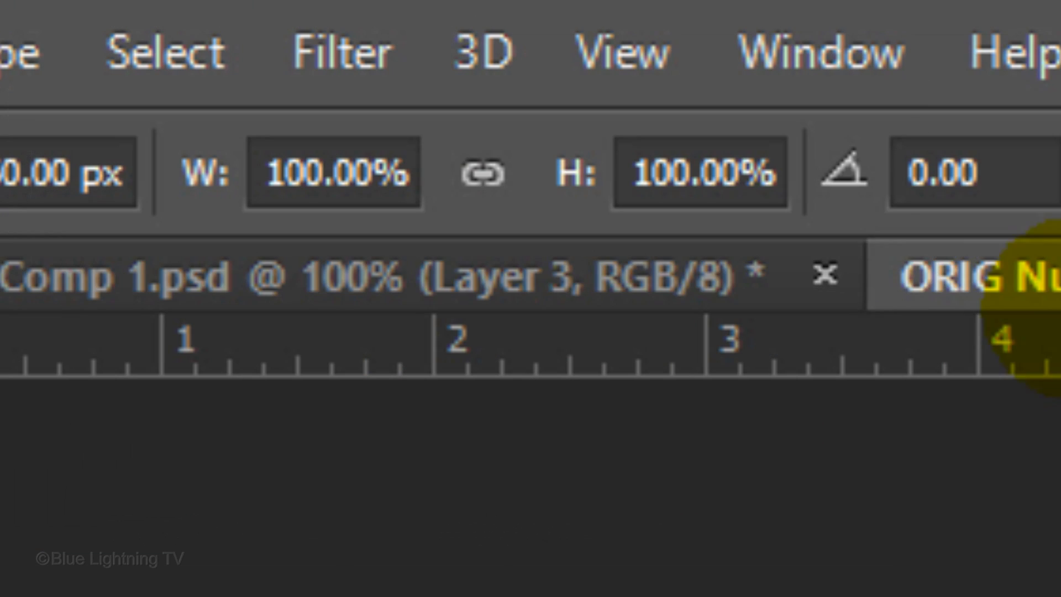
click(332, 173)
text(300)
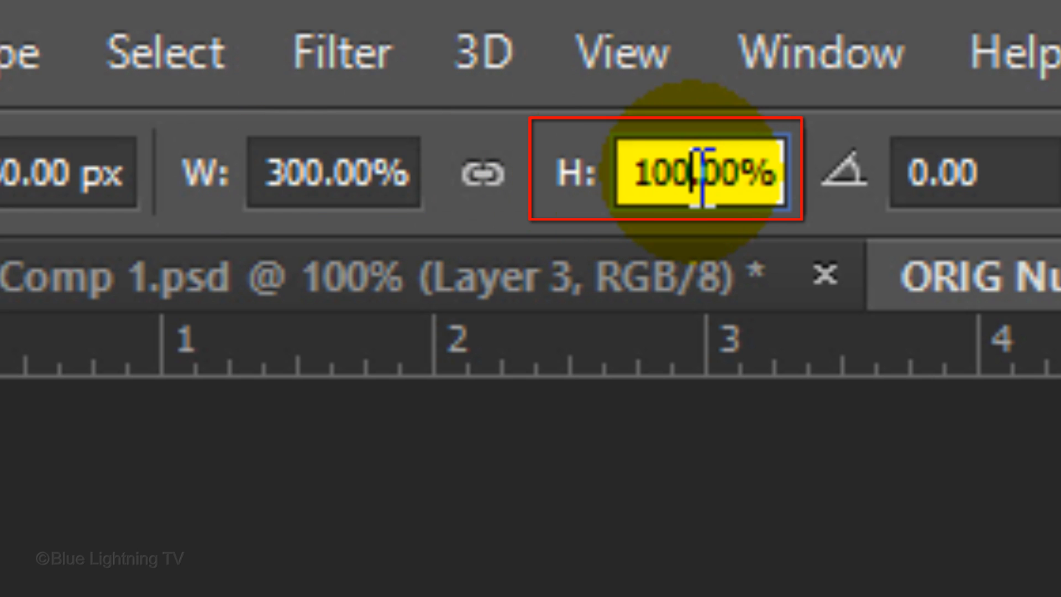
click(504, 26)
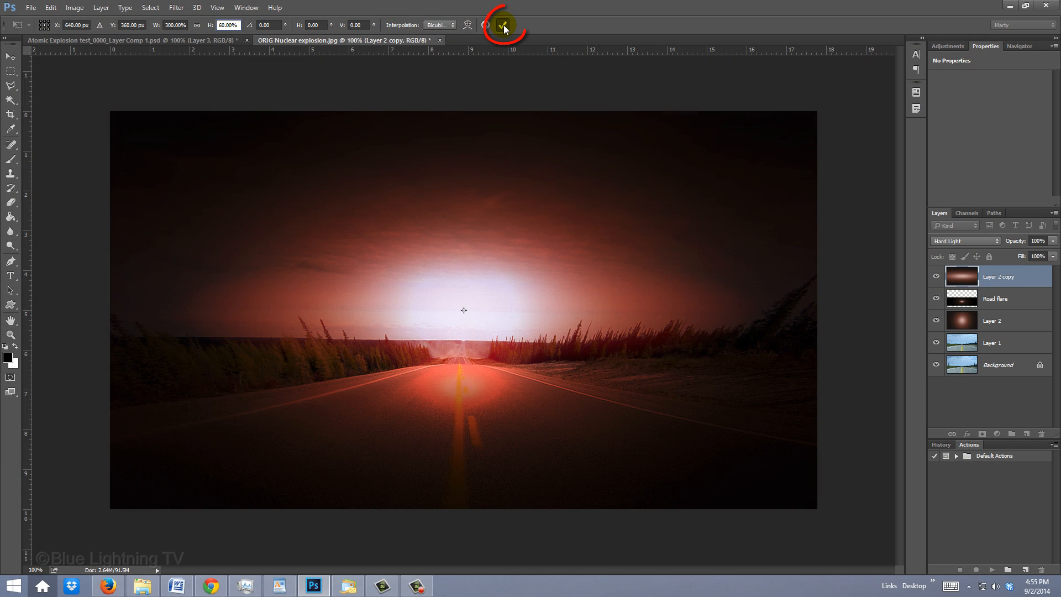
click(504, 25)
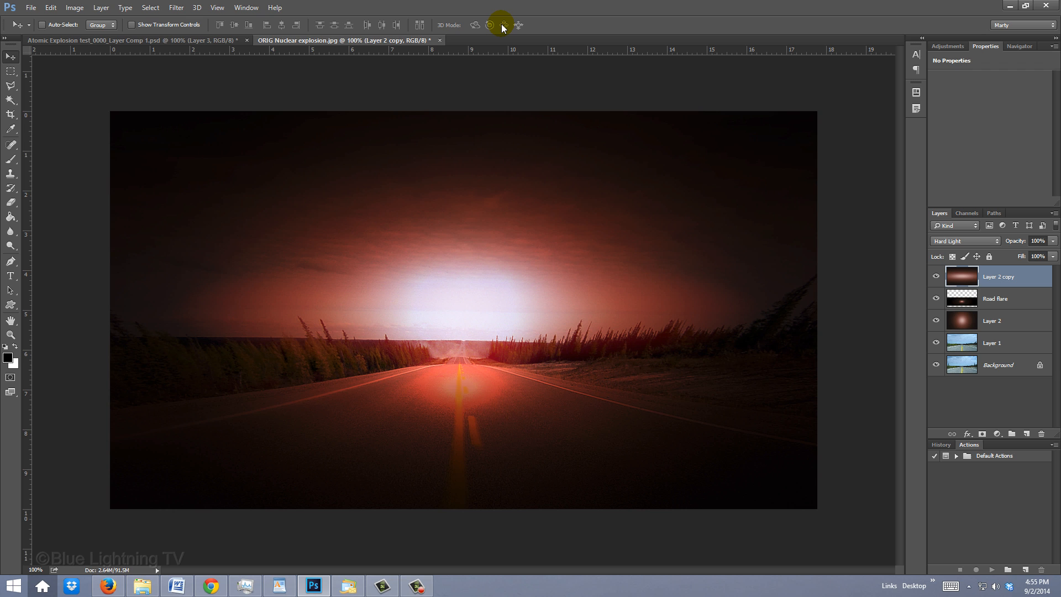
key(ctrl+j)
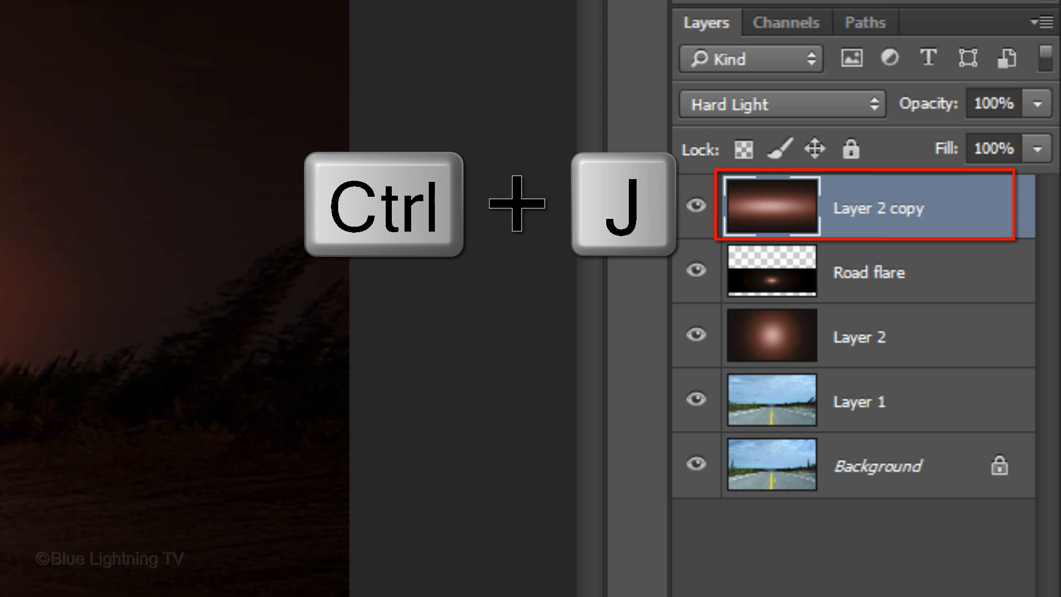
Step: Duplicate the glow again at 50% height and blend the copy as Color Dodge for a white core
key(ctrl+j)
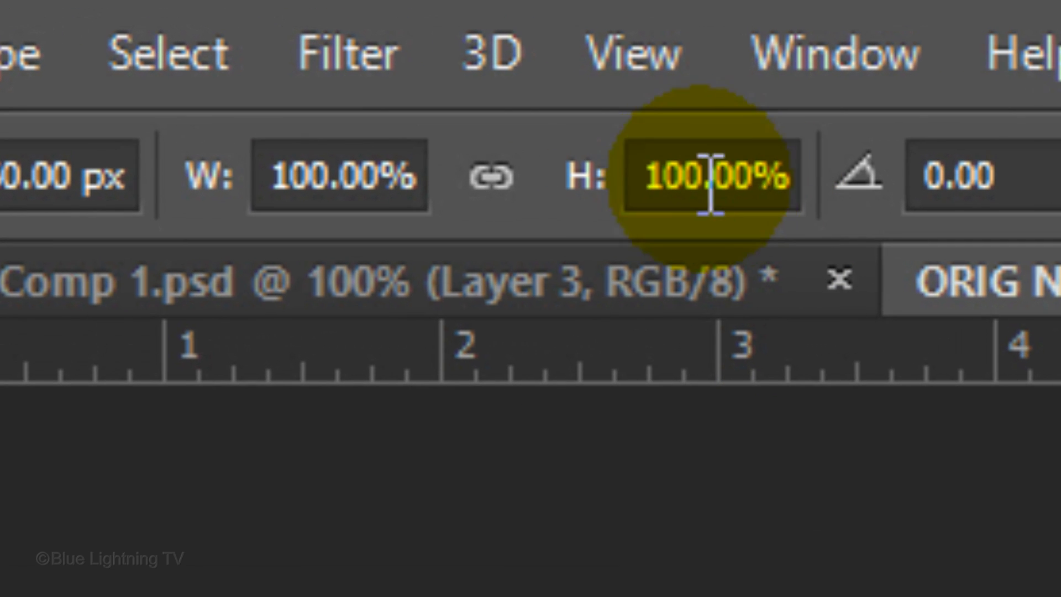
text(50.00%)
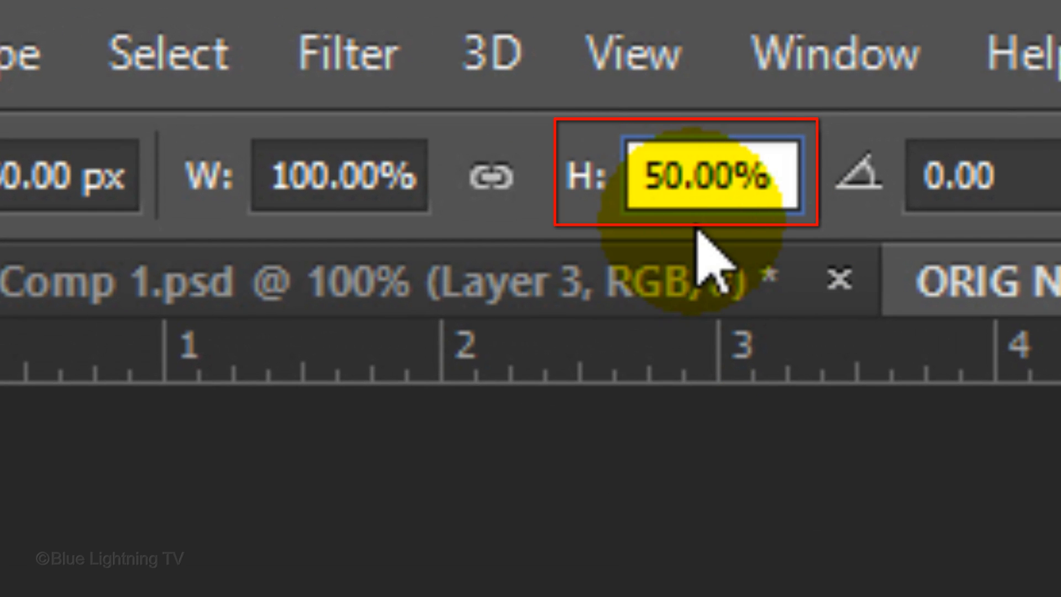
click(673, 143)
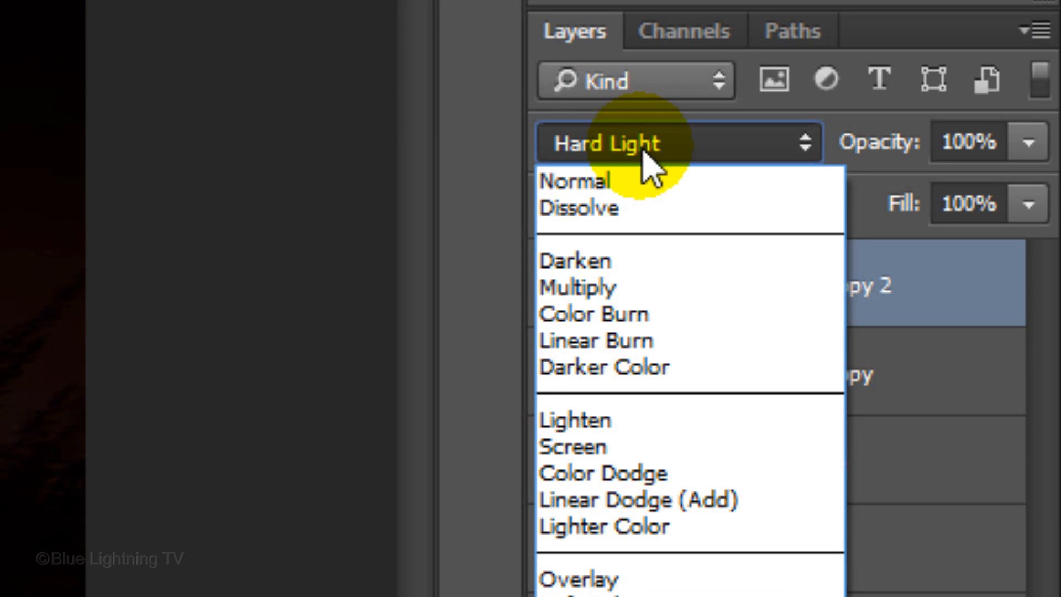
mouse_move(605, 473)
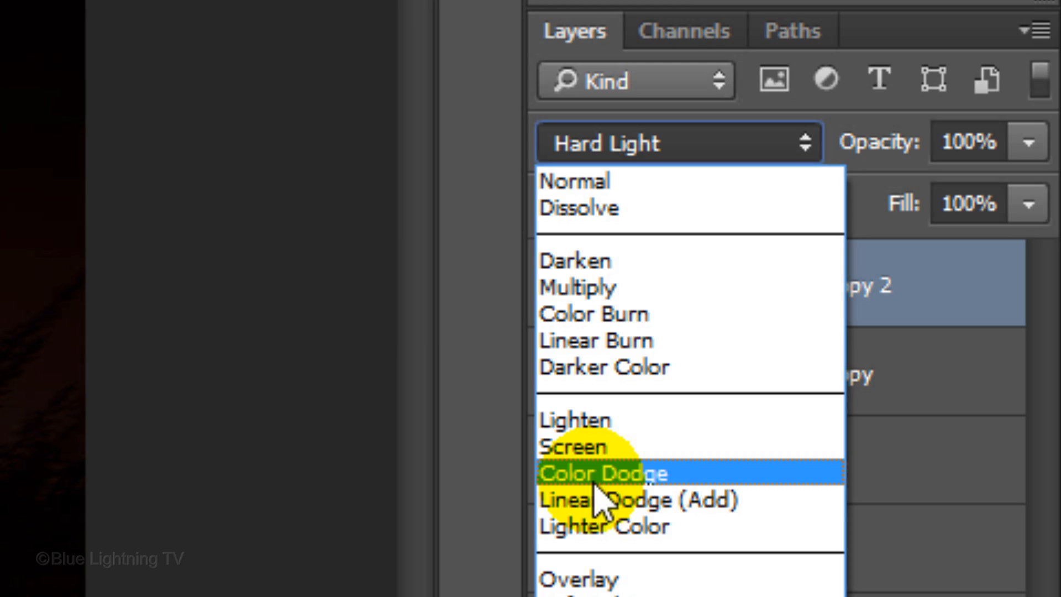
click(605, 473)
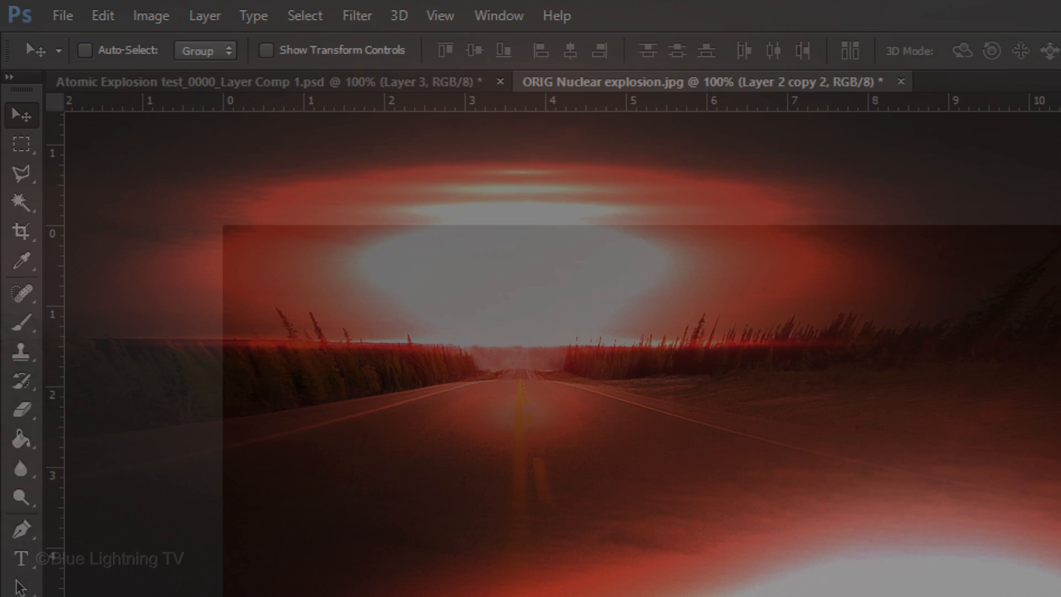
click(441, 14)
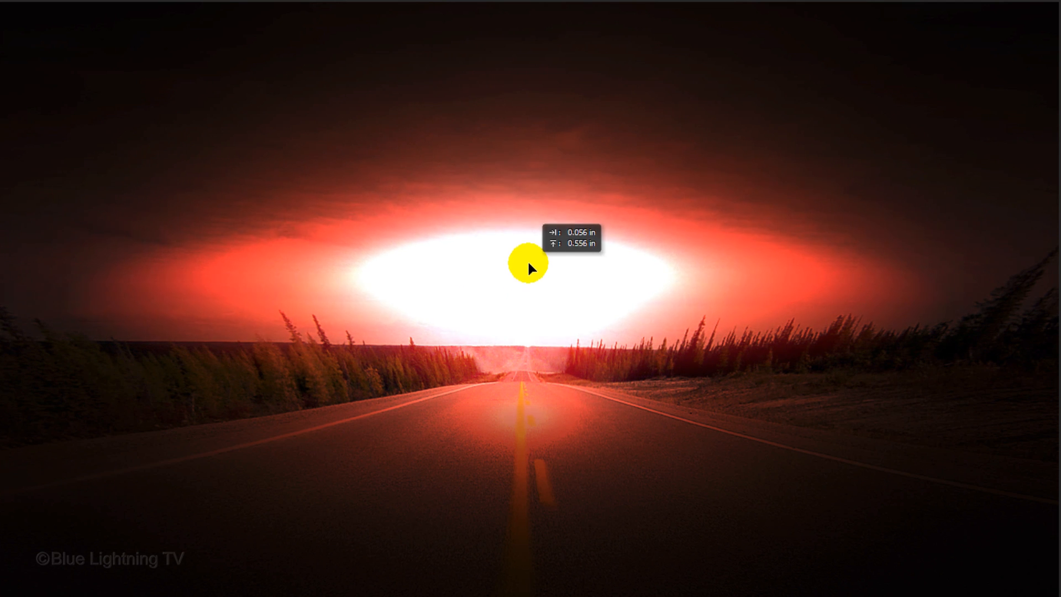
key(ctrl+j)
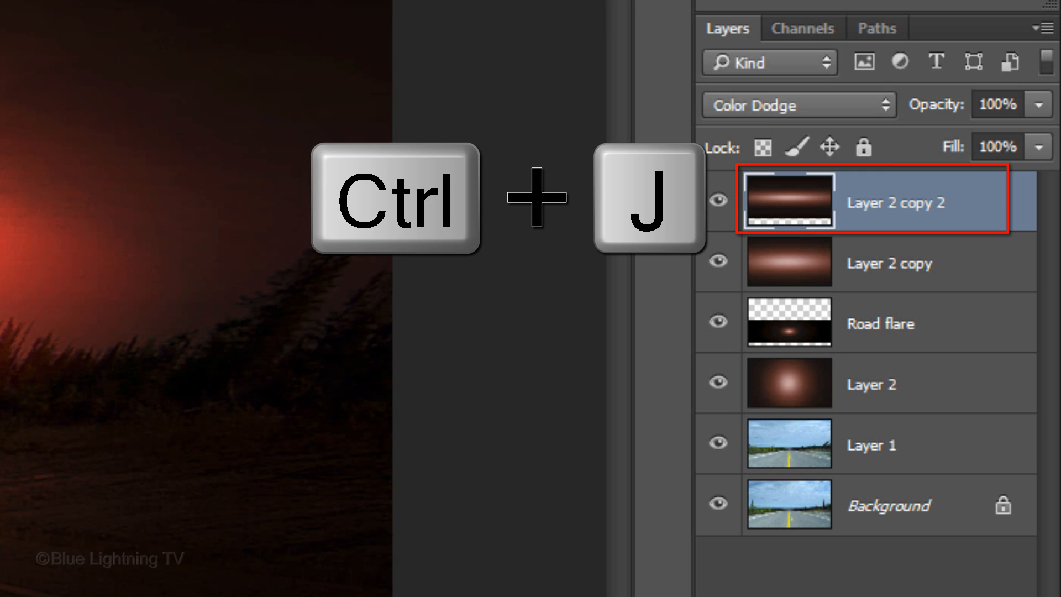
Step: Duplicate Layer 2 copy 2 and squeeze the new copy to a 10% high strip
key(ctrl+j)
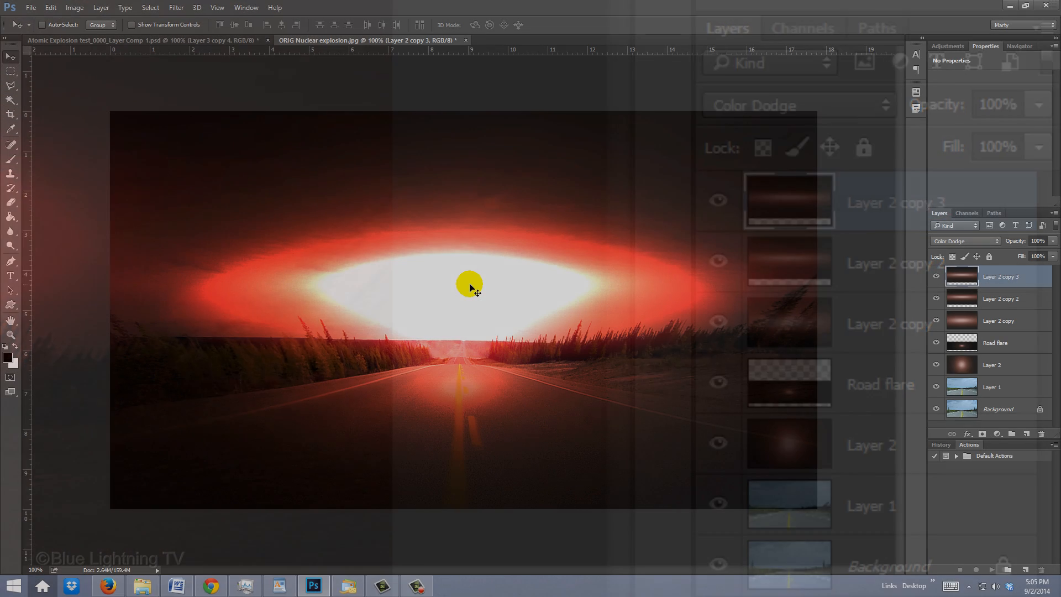
key(ctrl+t)
text(10)
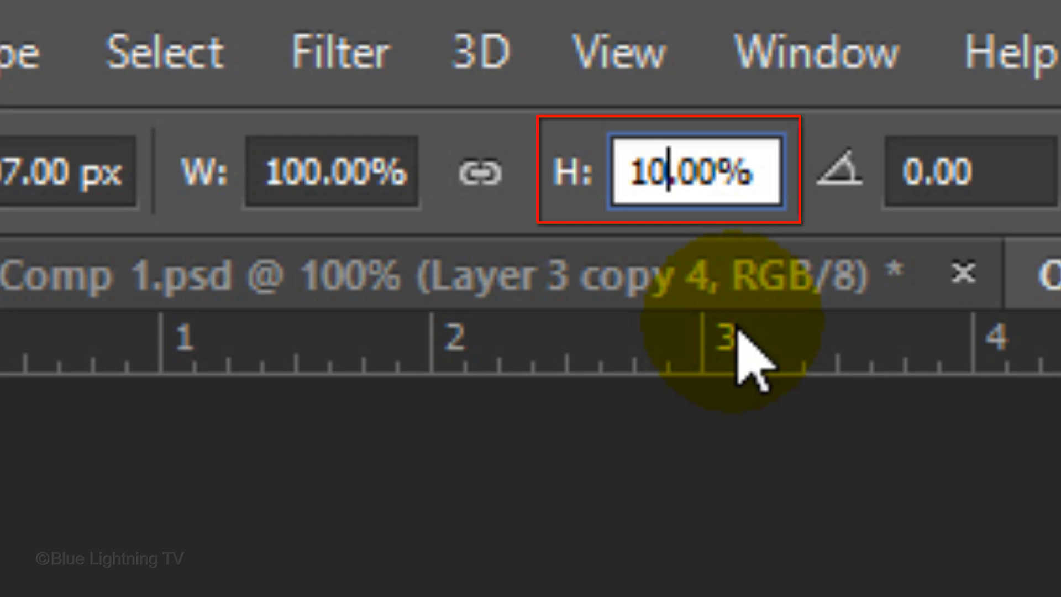
key(ctrl+j)
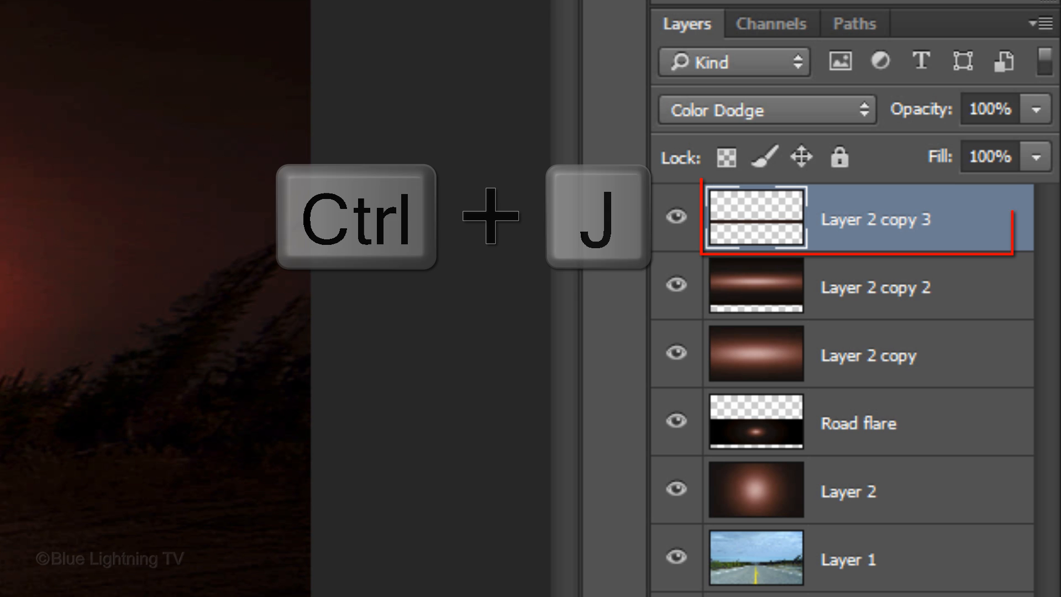
Step: Duplicate to Layer 2 copy 4 and resize it as another thin glow over the centre
key(ctrl+j)
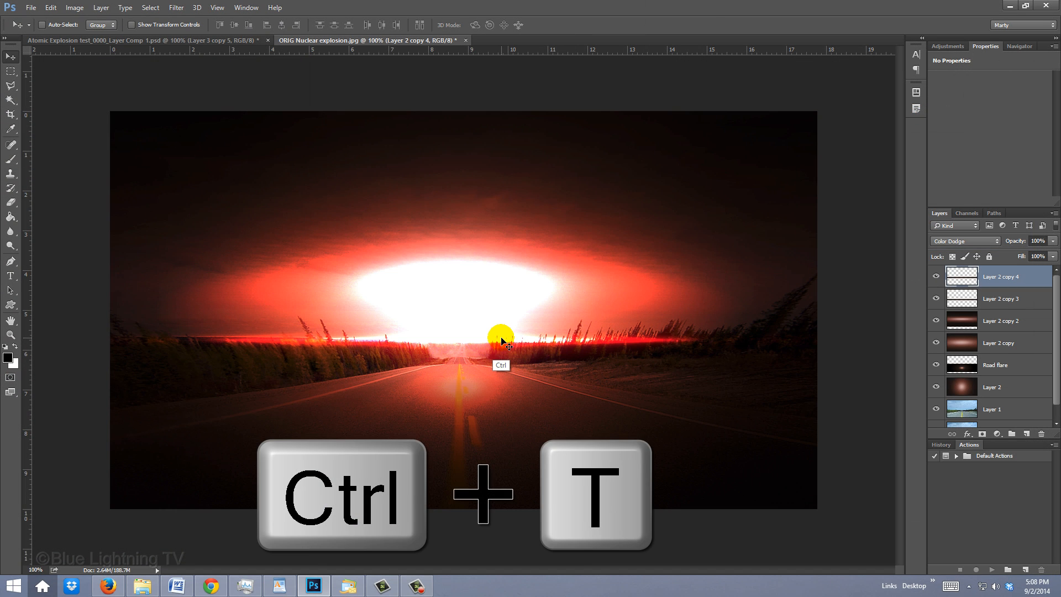
key(ctrl+t)
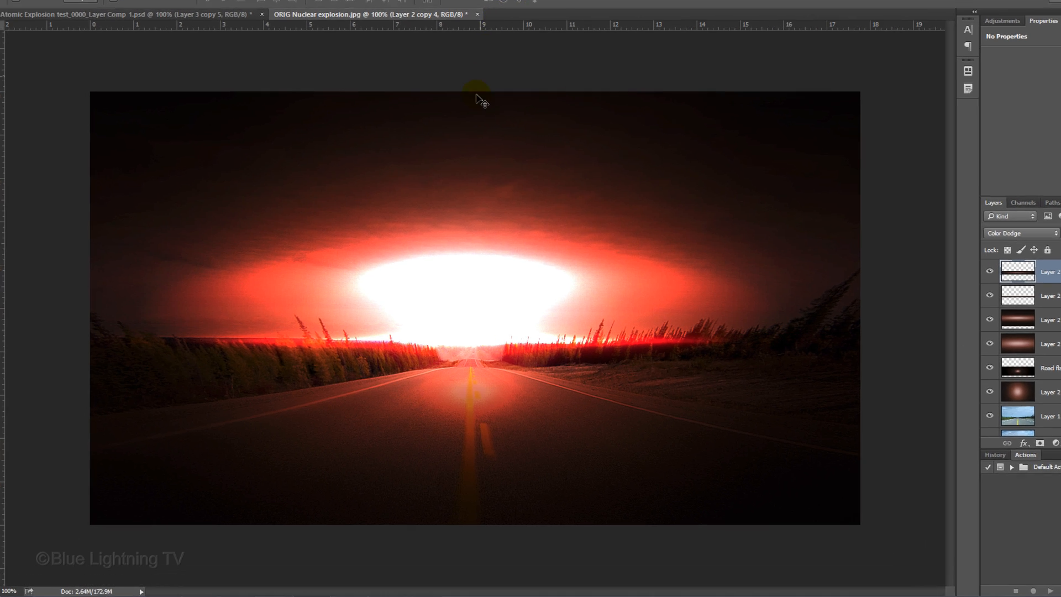
key(ctrl+j)
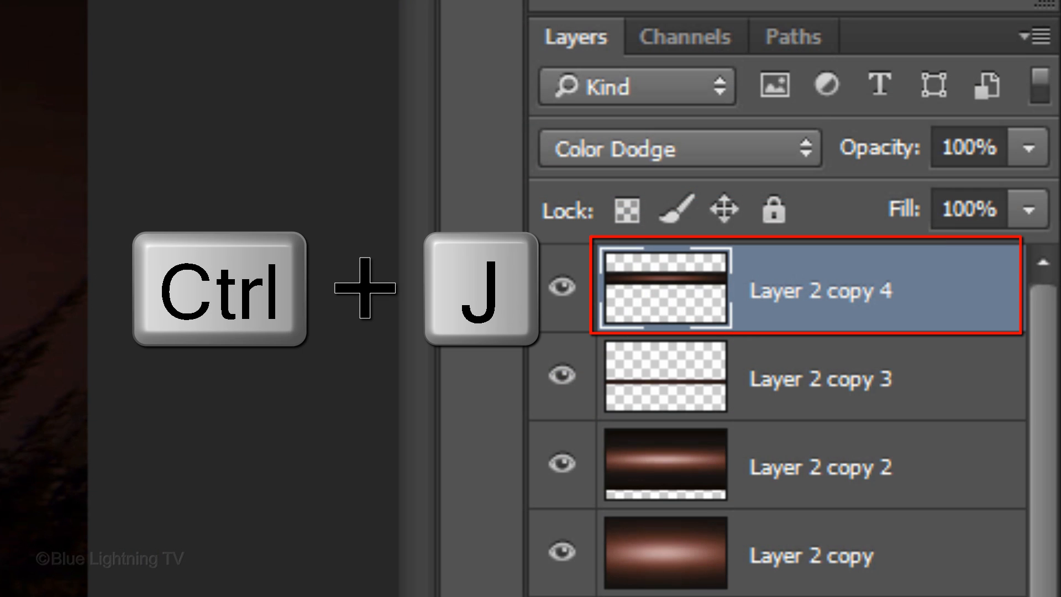
Step: Duplicate the flare band up to Layer 2 copy 6 and place the newest near the cloud top
key(ctrl+j)
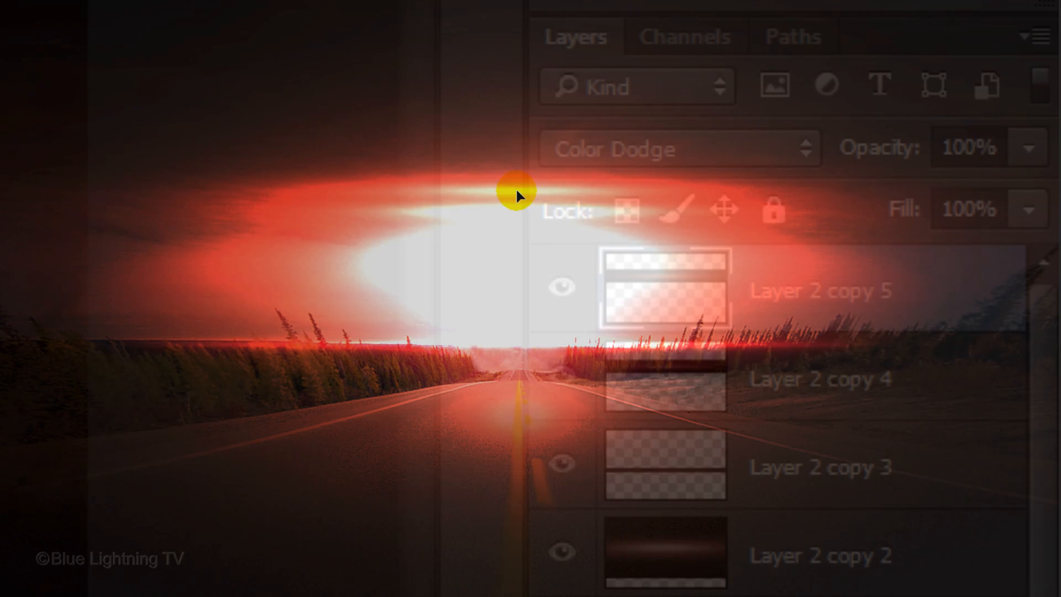
key(ctrl+j)
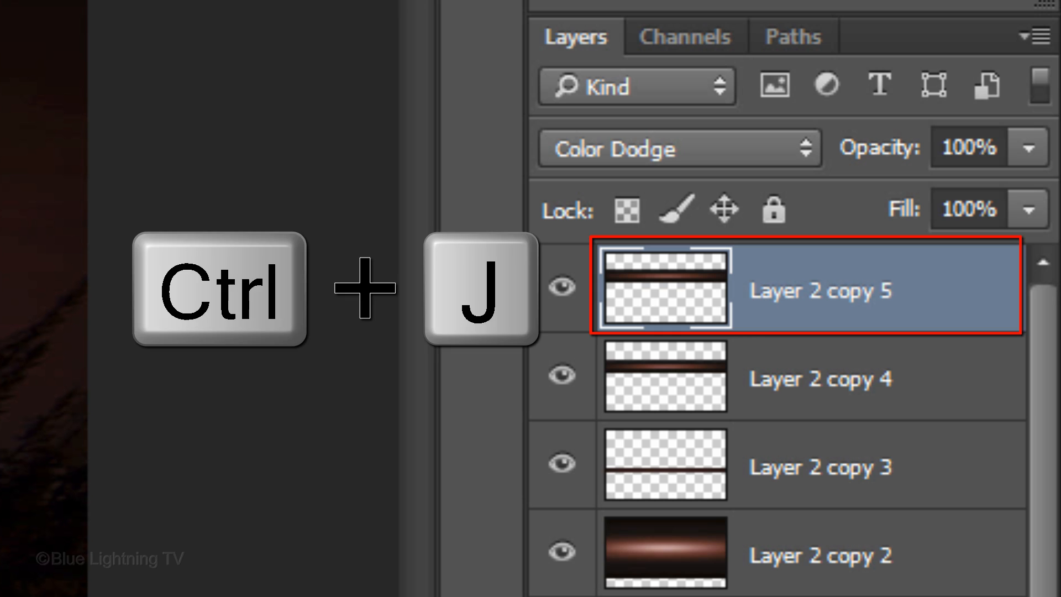
key(ctrl+j)
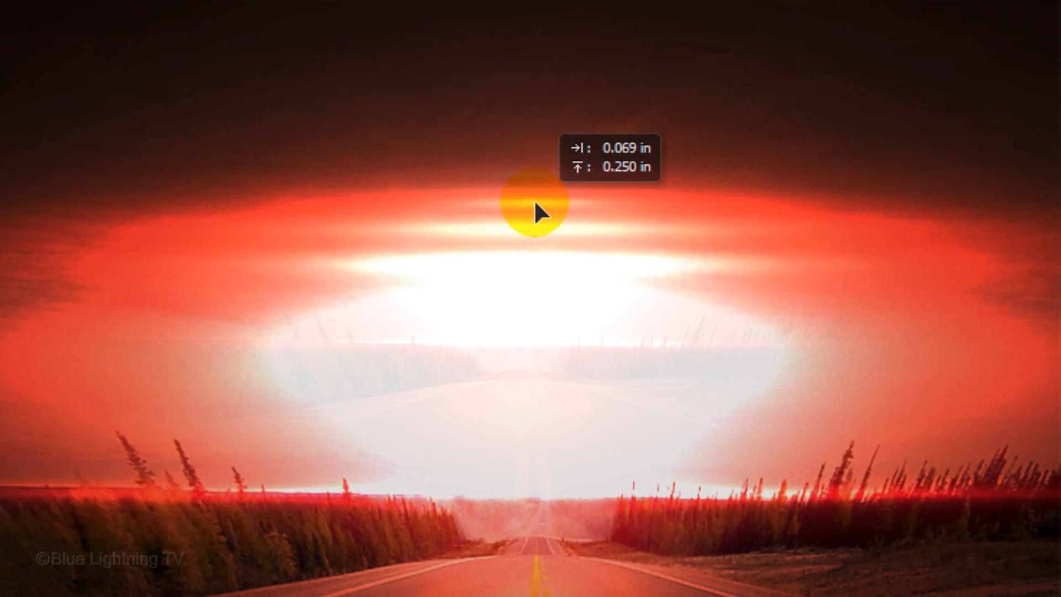
click(978, 565)
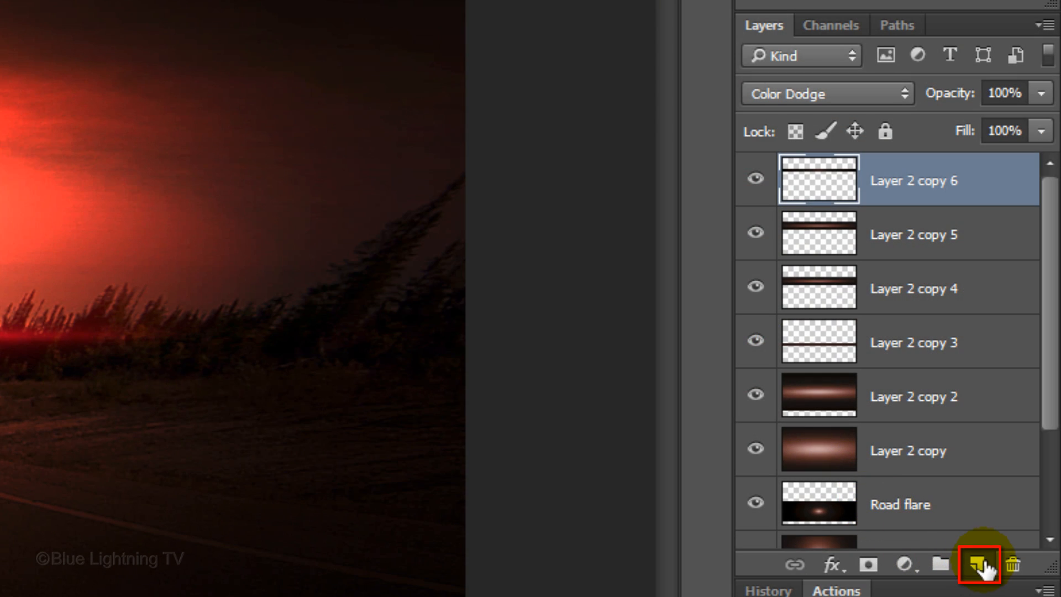
Step: Fill a new Layer 3 with rendered clouds and blend it in Overlay mode
click(979, 563)
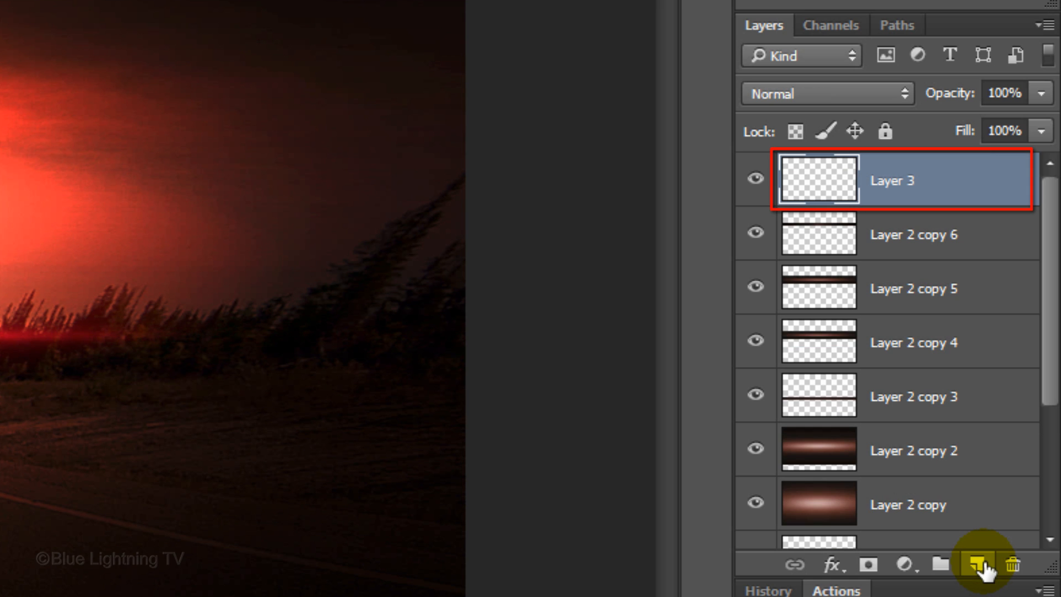
key(alt+Delete)
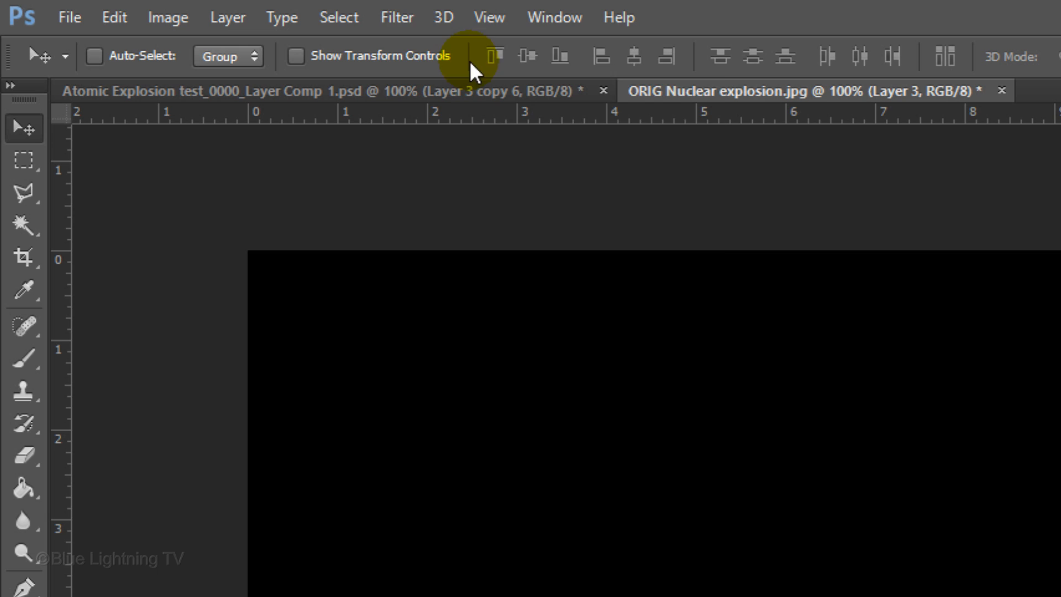
click(397, 16)
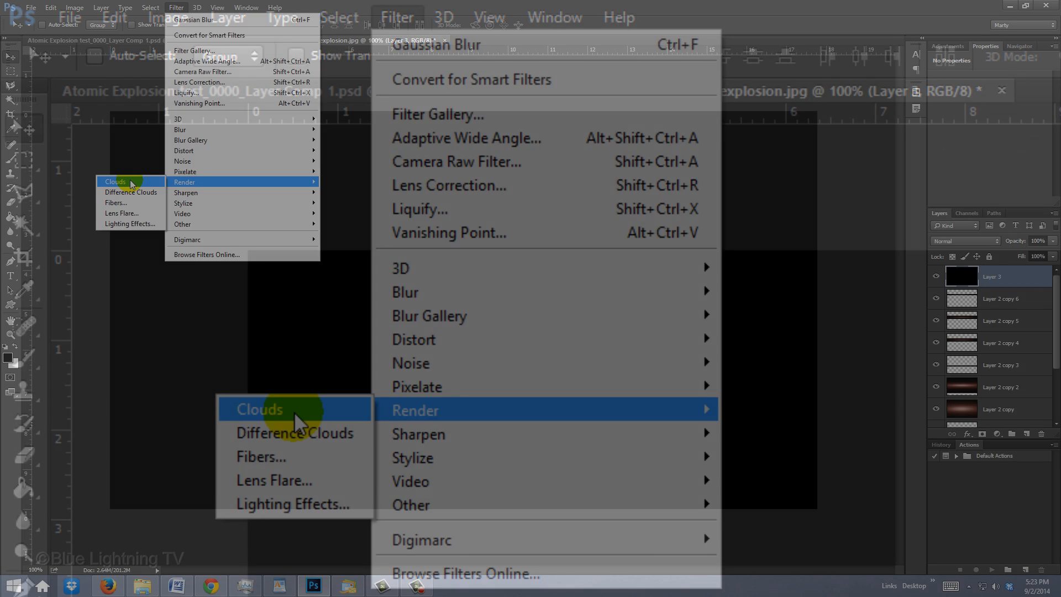
click(259, 409)
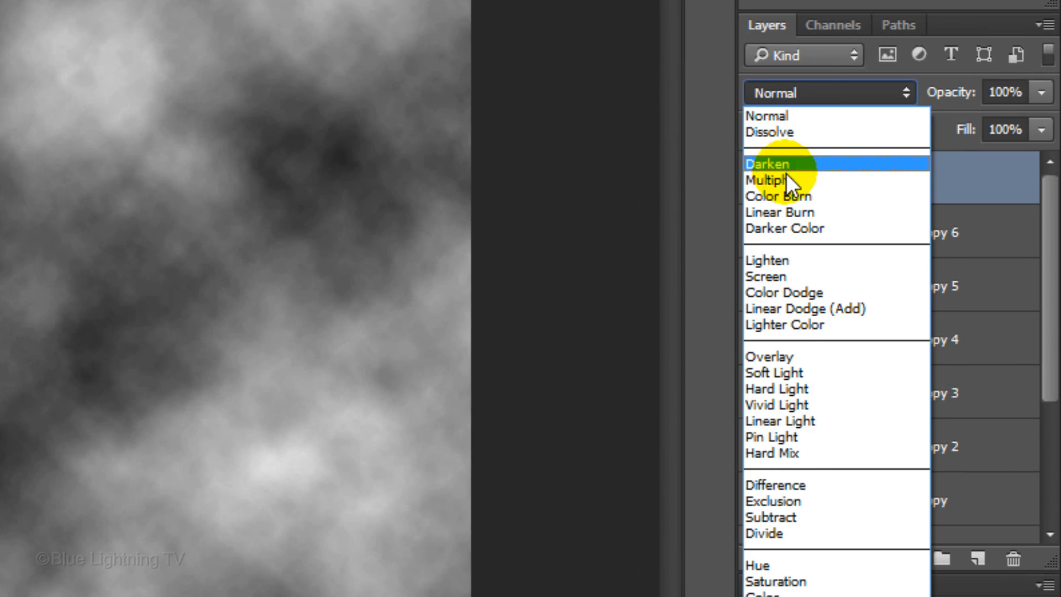
click(769, 356)
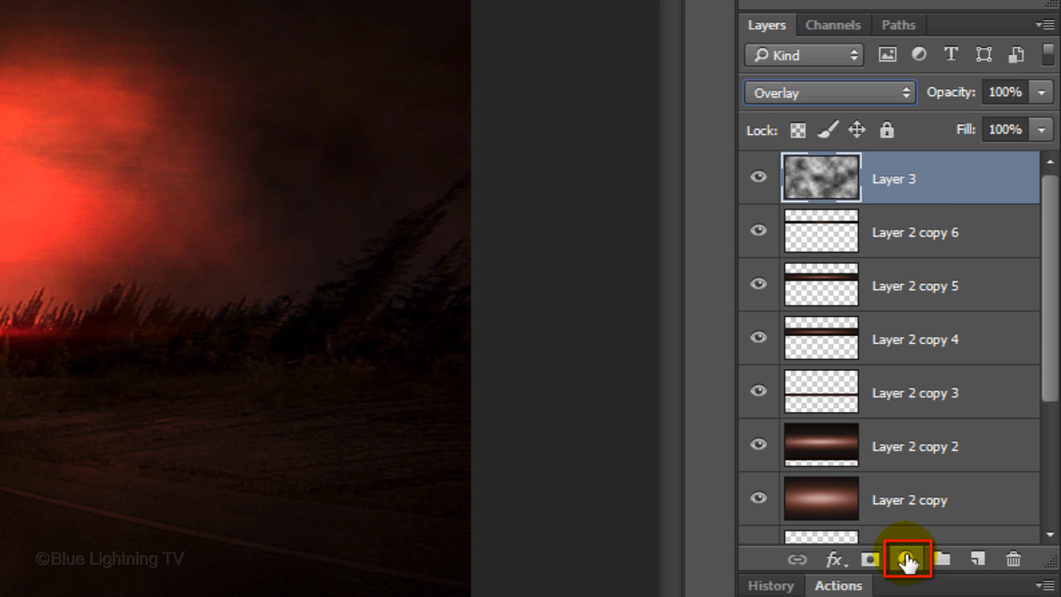
Step: Add a gradient fill layer starting from the plain black-to-white gradient
click(907, 560)
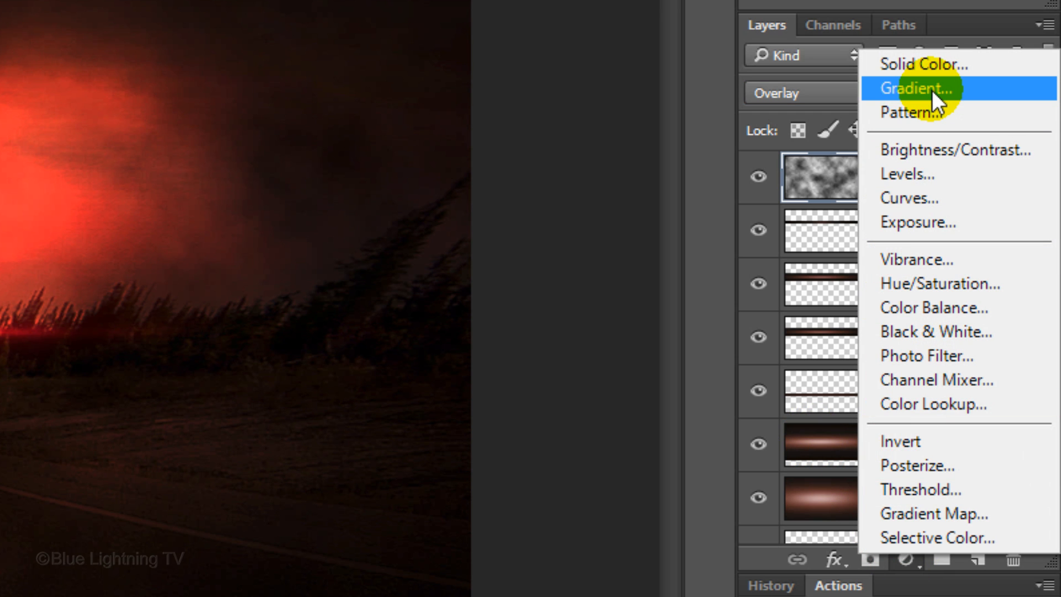
click(918, 89)
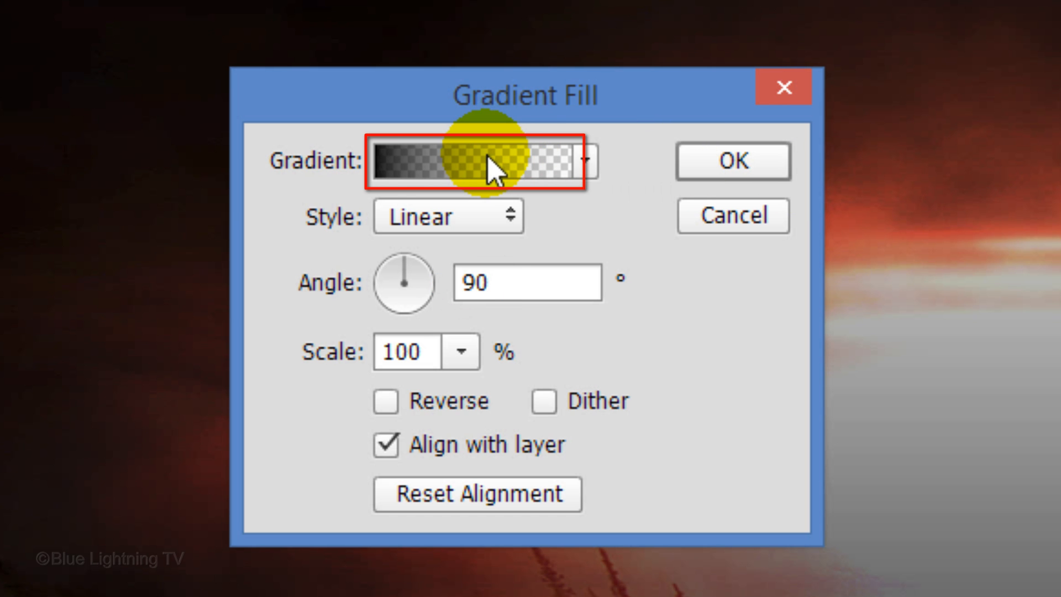
click(474, 161)
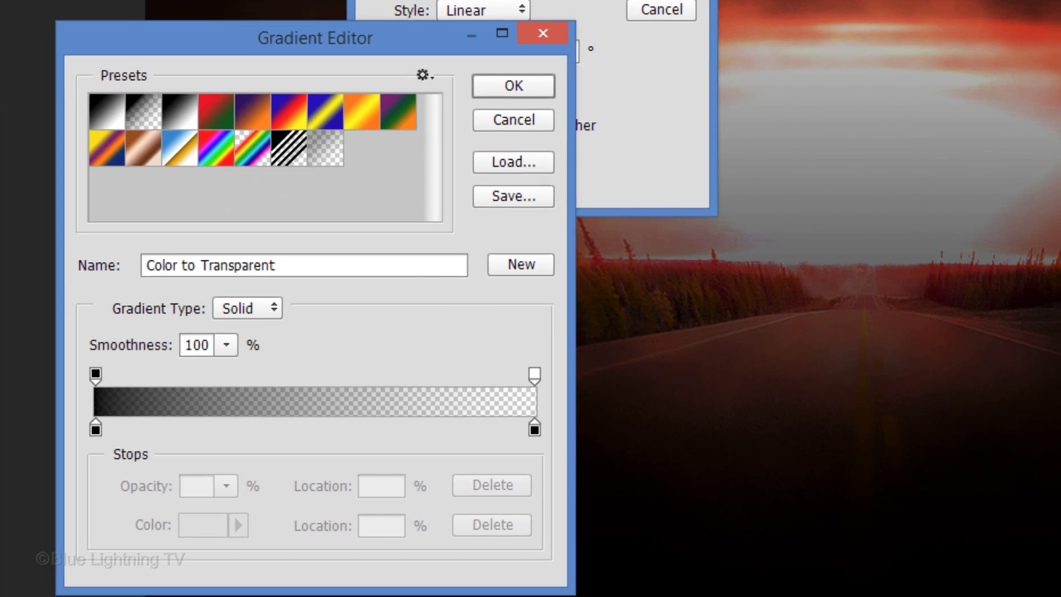
click(183, 106)
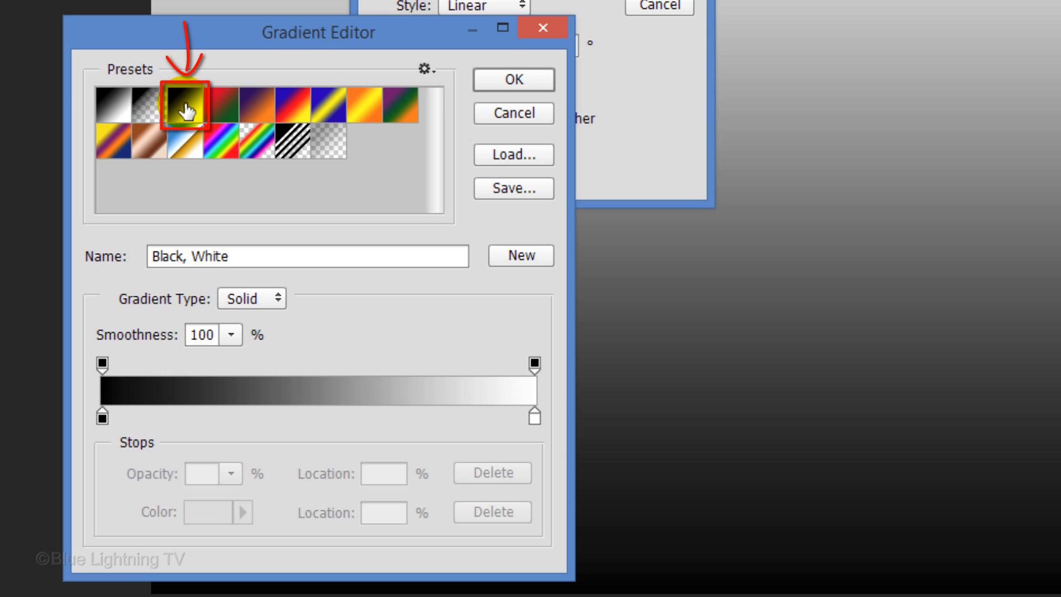
mouse_move(128, 371)
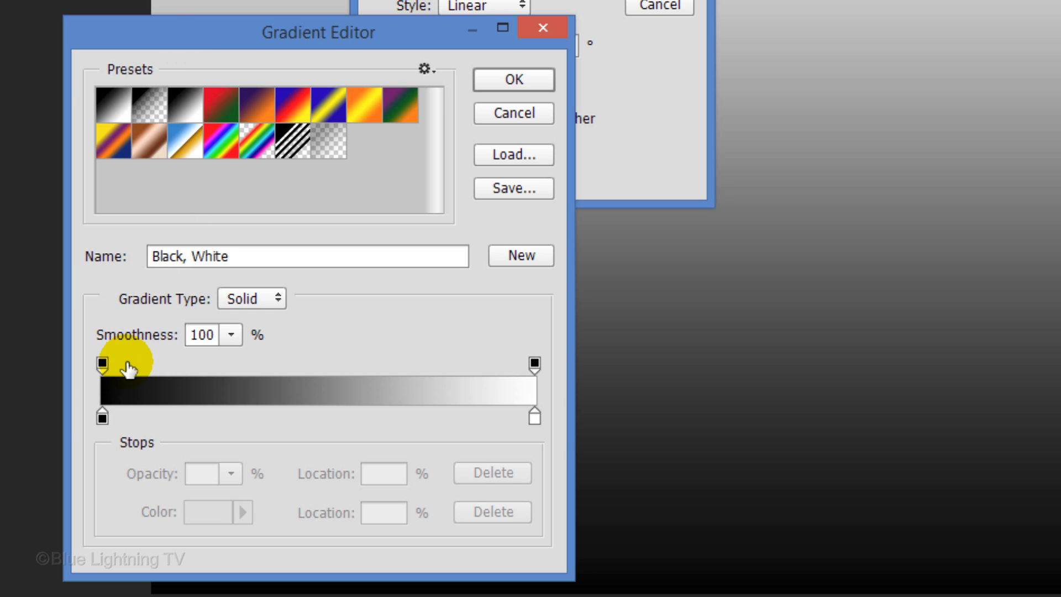
Step: Set the gradient's start colour stop to bright yellow F9D300
click(102, 364)
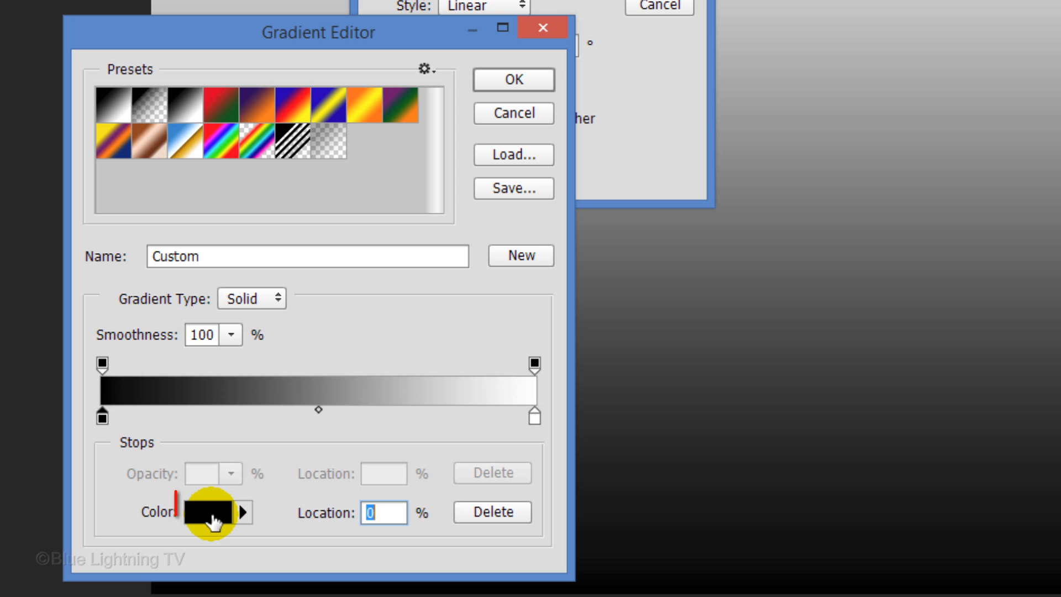
click(209, 512)
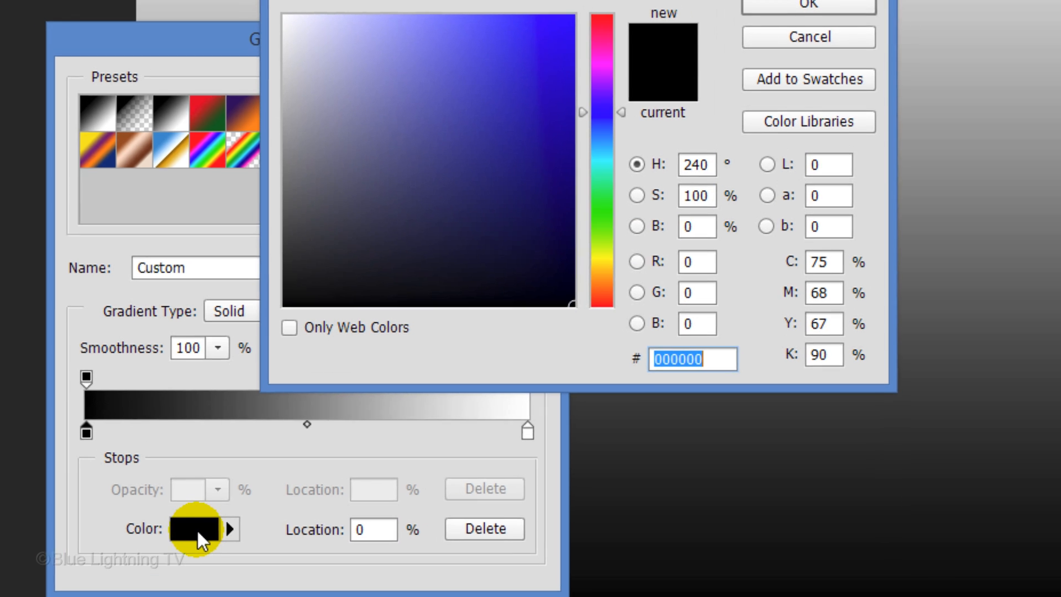
text(F)
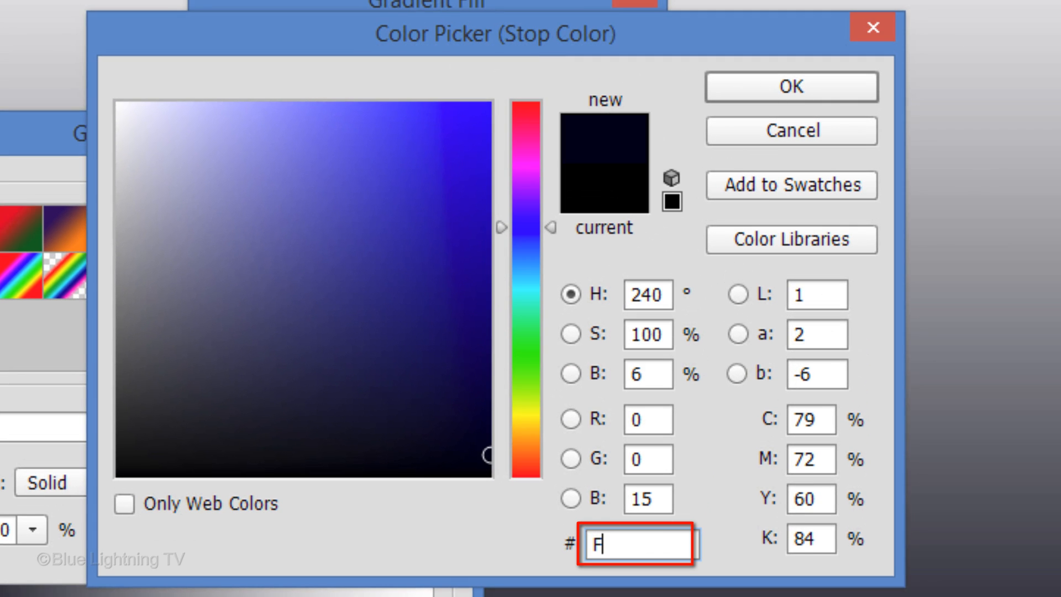
text(9D300)
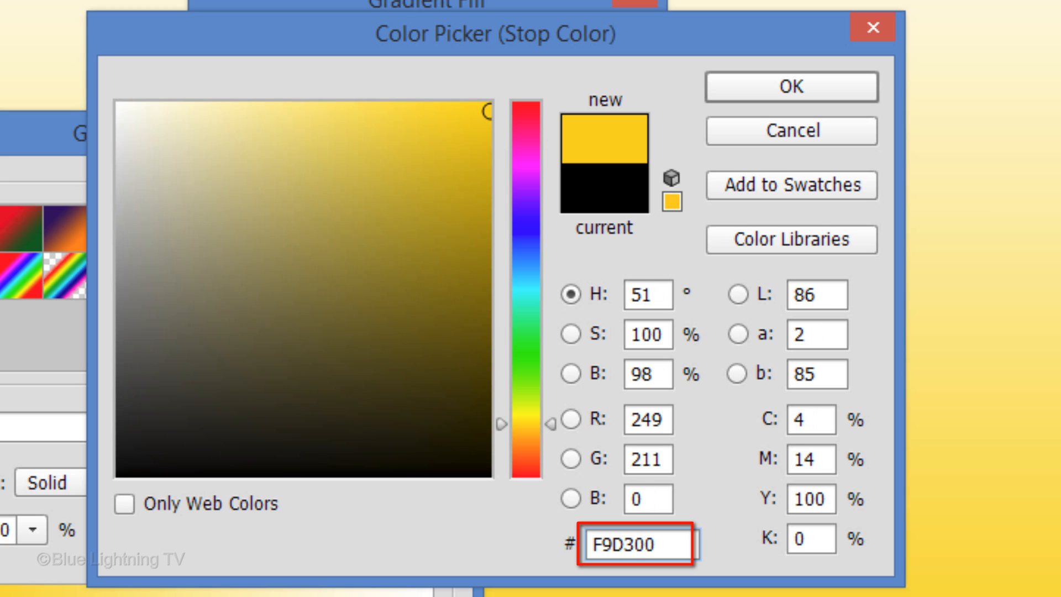
click(791, 86)
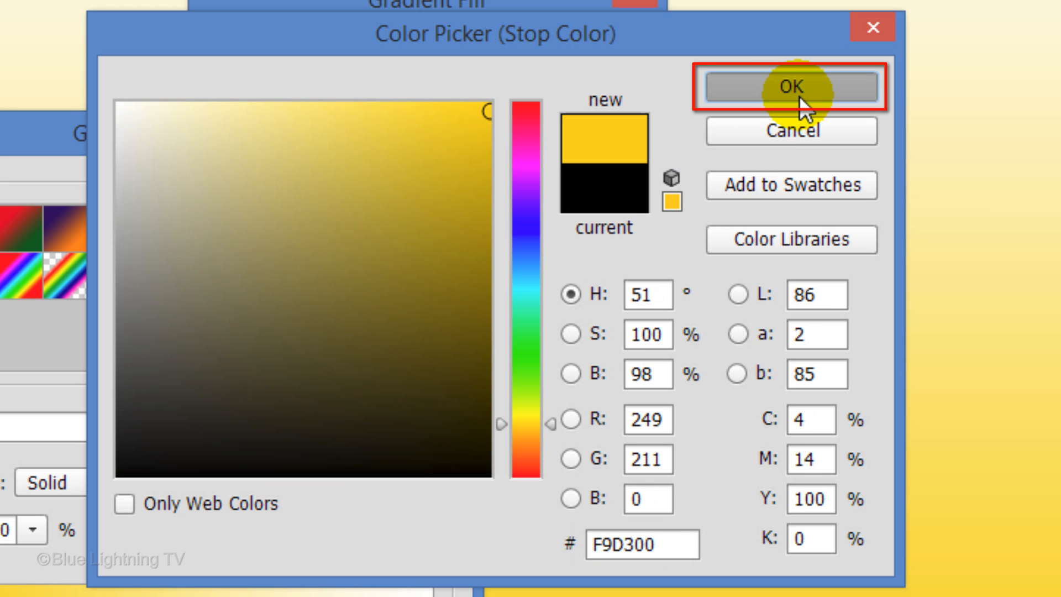
click(789, 87)
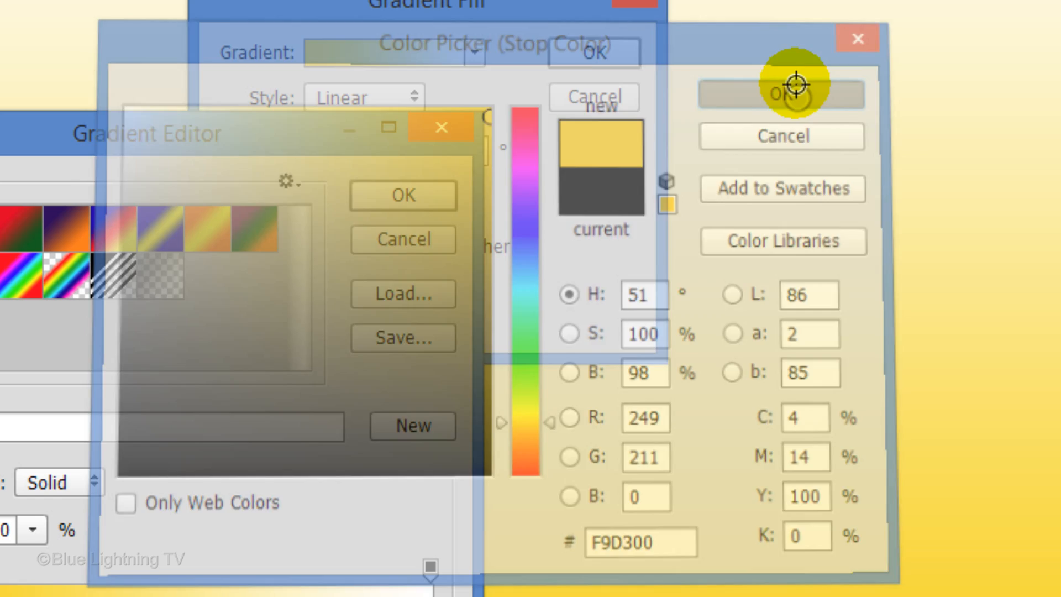
Step: Set the gradient's end colour stop to dark olive 443B06
click(781, 92)
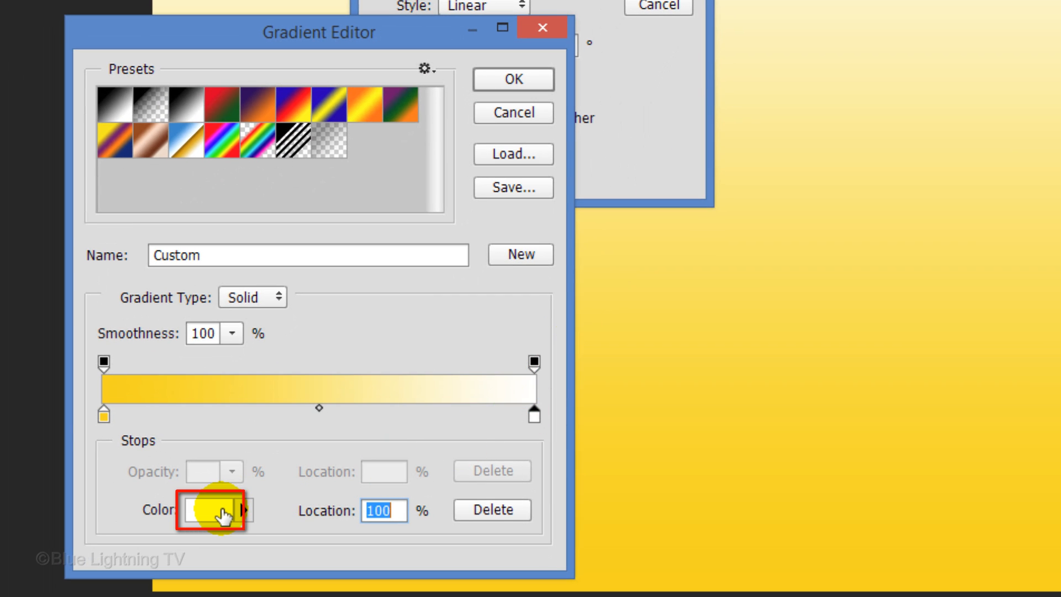
click(202, 509)
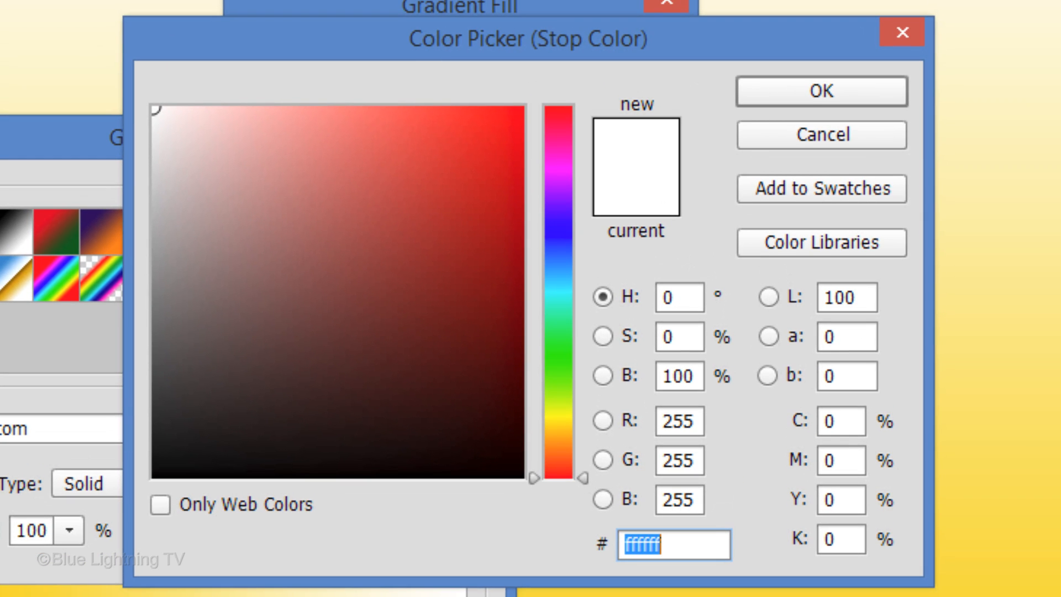
text(443B06)
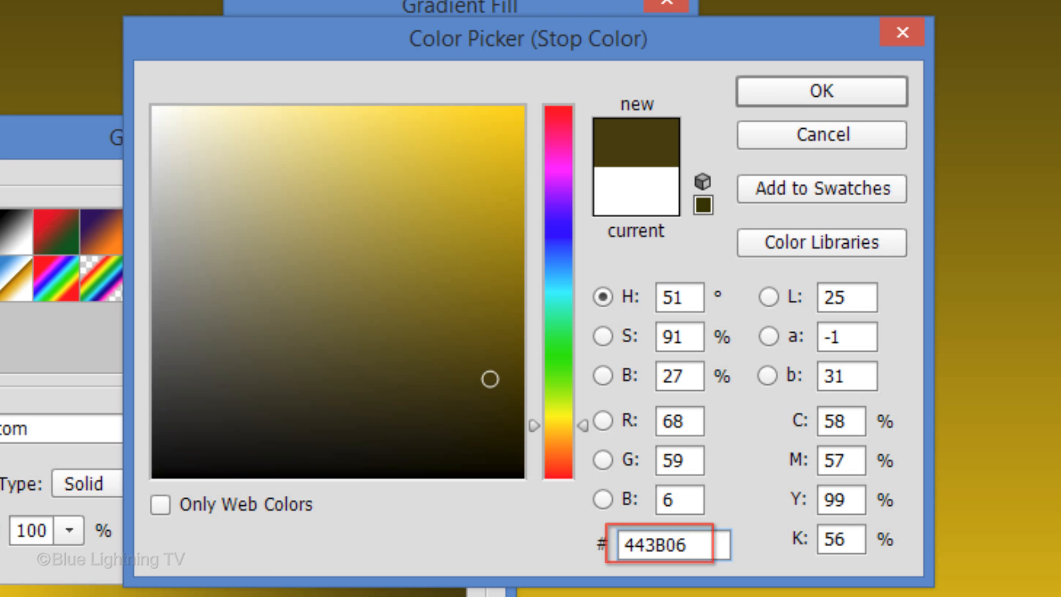
click(821, 91)
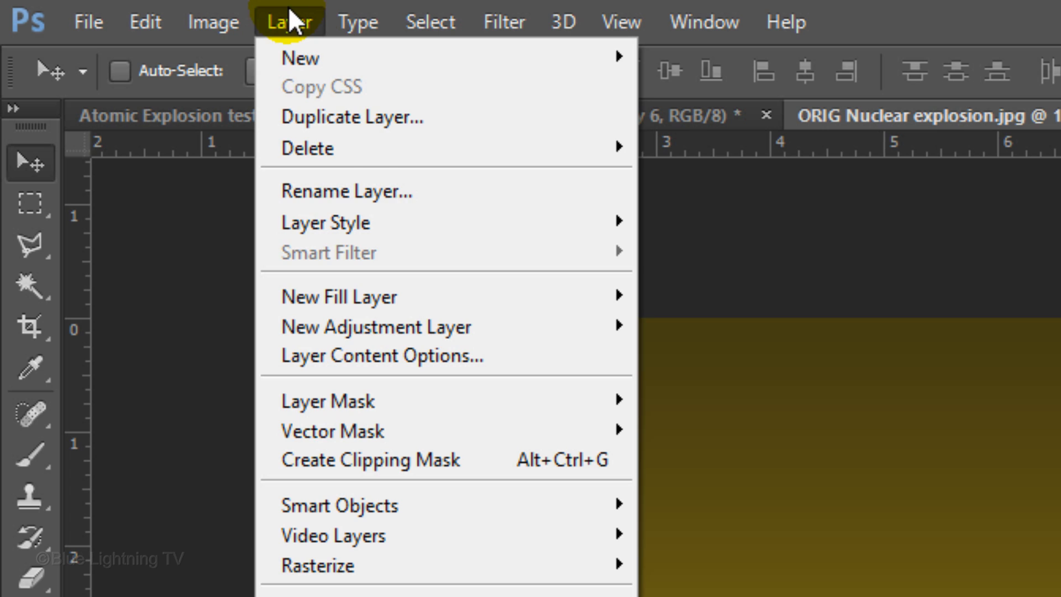
mouse_move(349, 460)
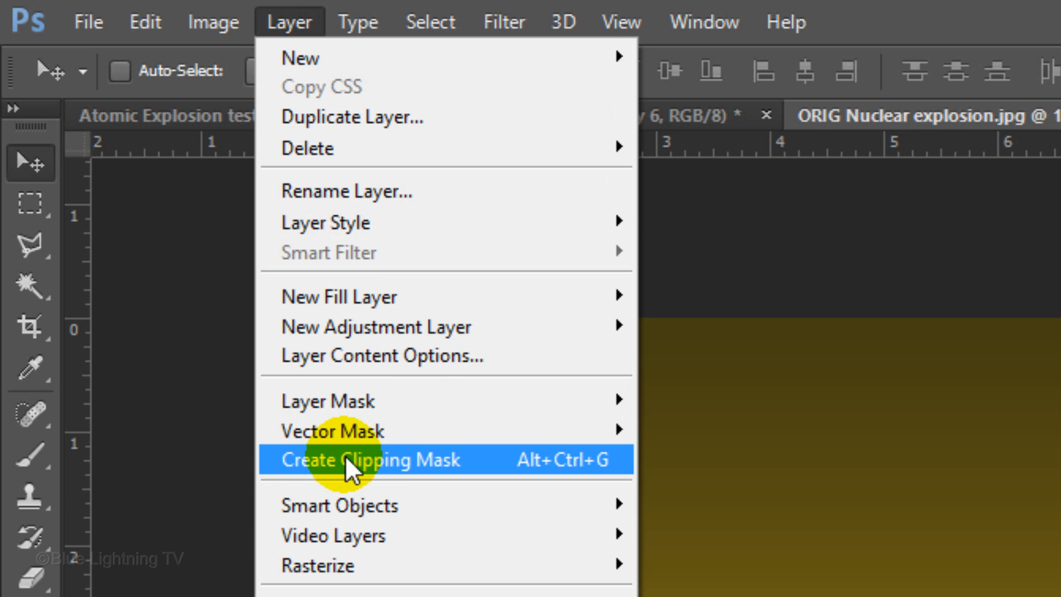
Step: Clip the gradient fill to the clouds Layer 3 below
click(370, 460)
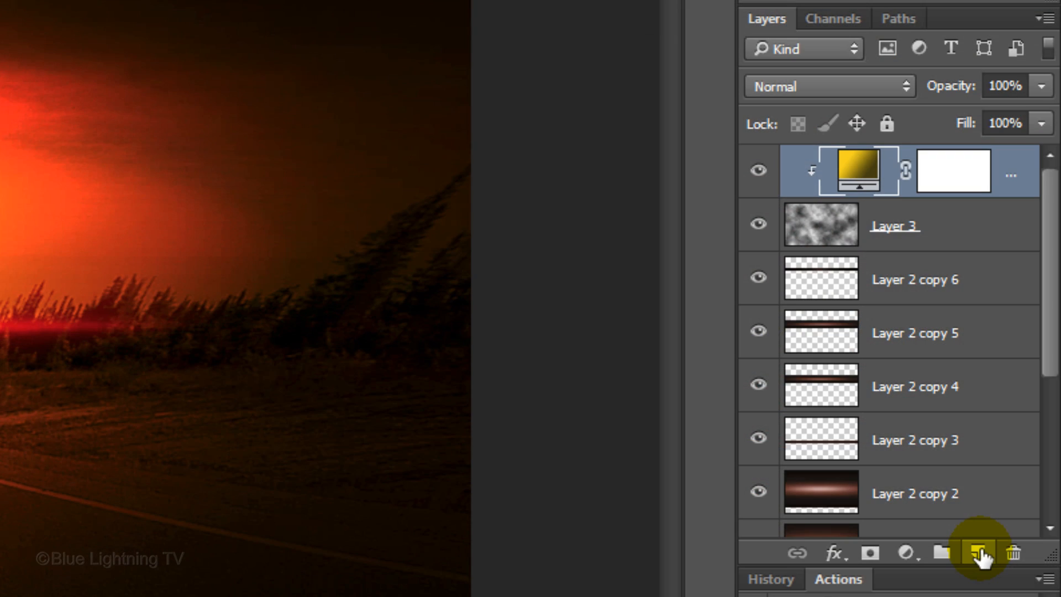
Step: Stamp all visible layers into a new Layer 4 and bring up Shadows/Highlights for it
click(976, 554)
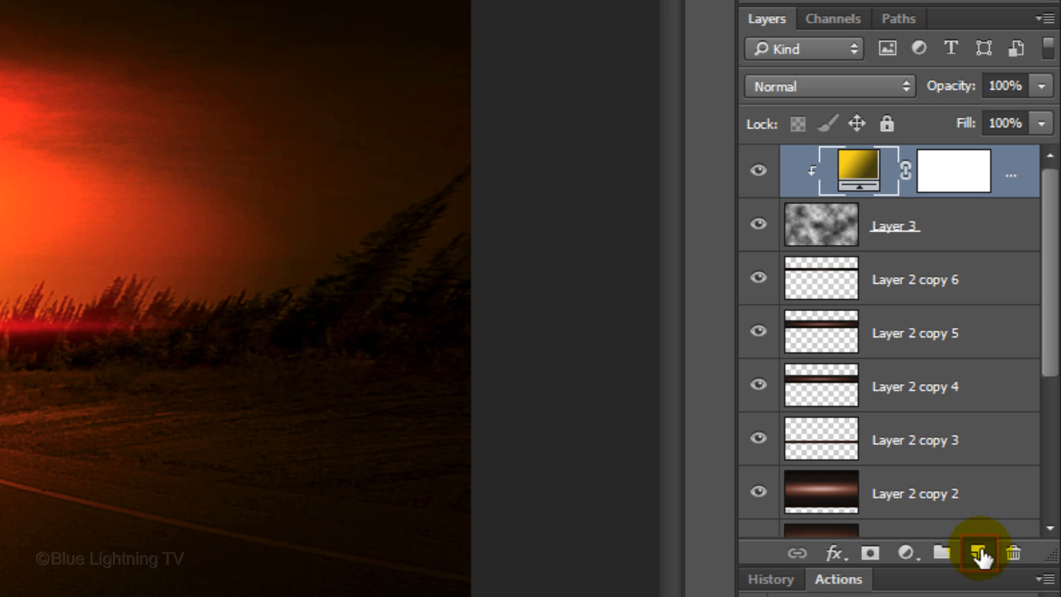
click(977, 553)
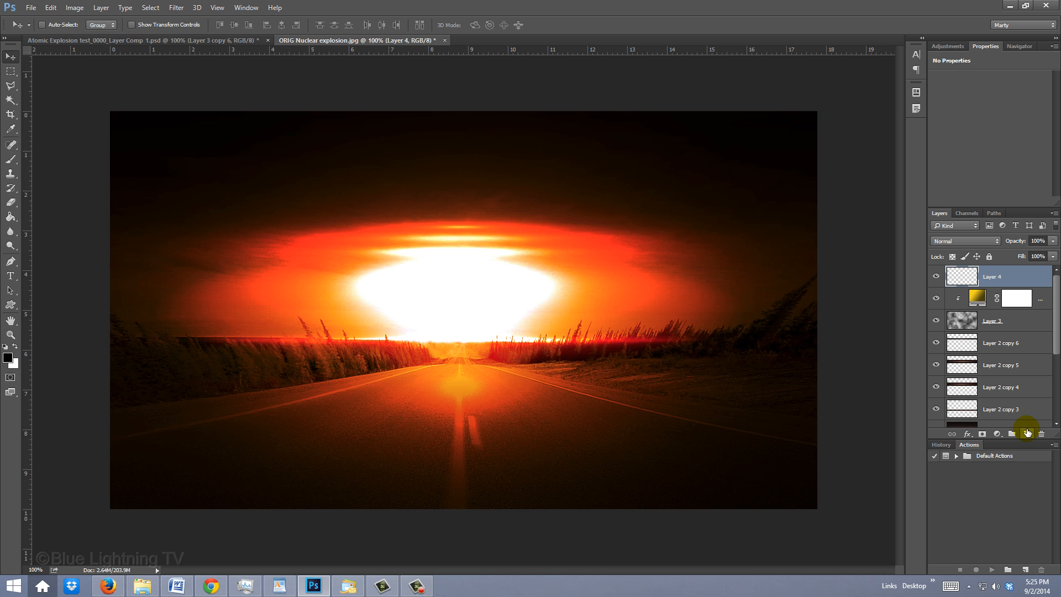
key(ctrl+shift+alt+e)
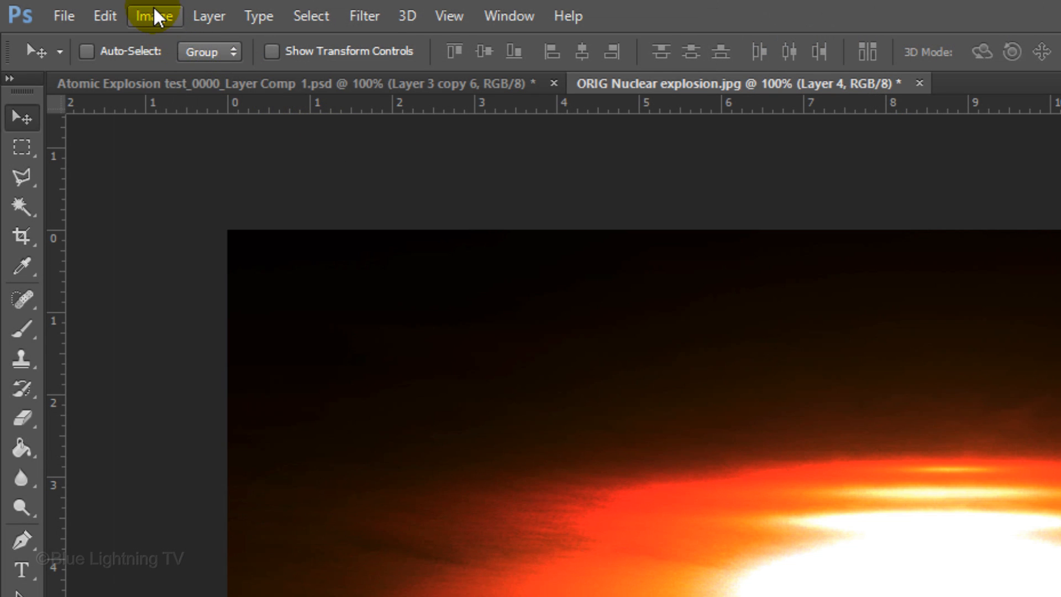
click(154, 16)
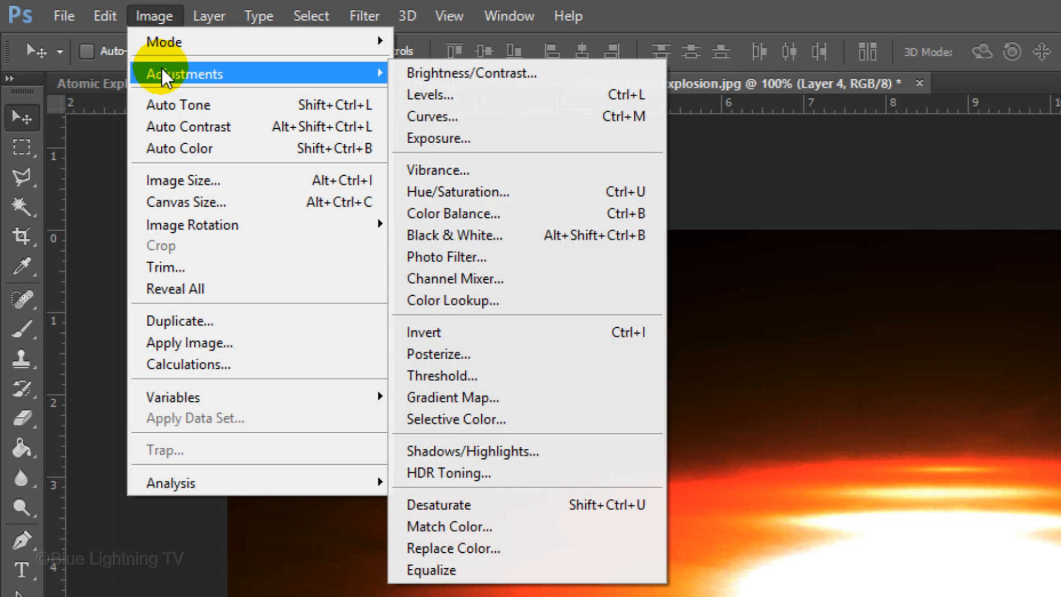
mouse_move(472, 451)
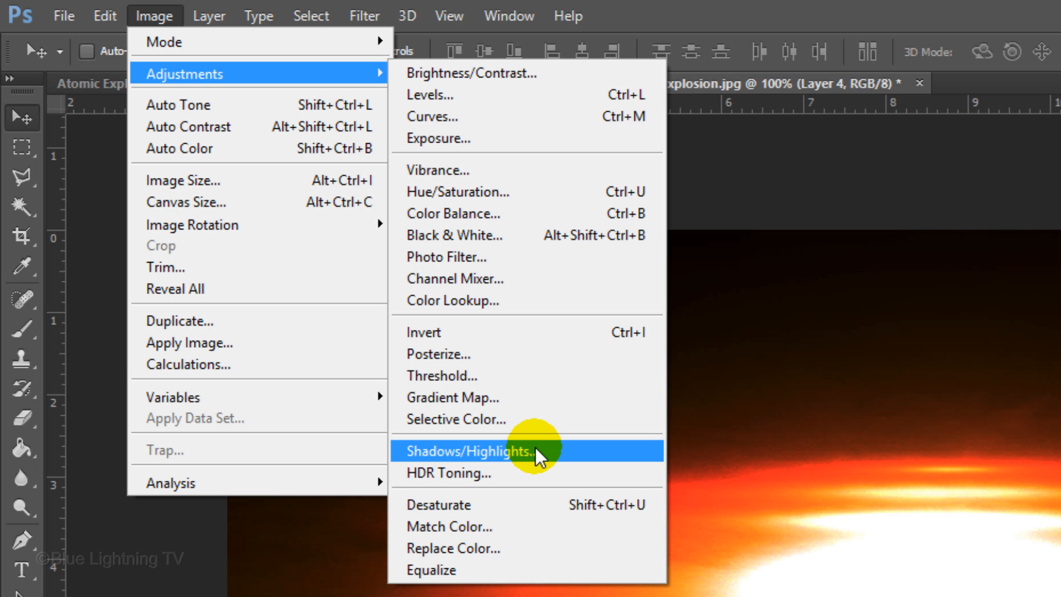
click(468, 451)
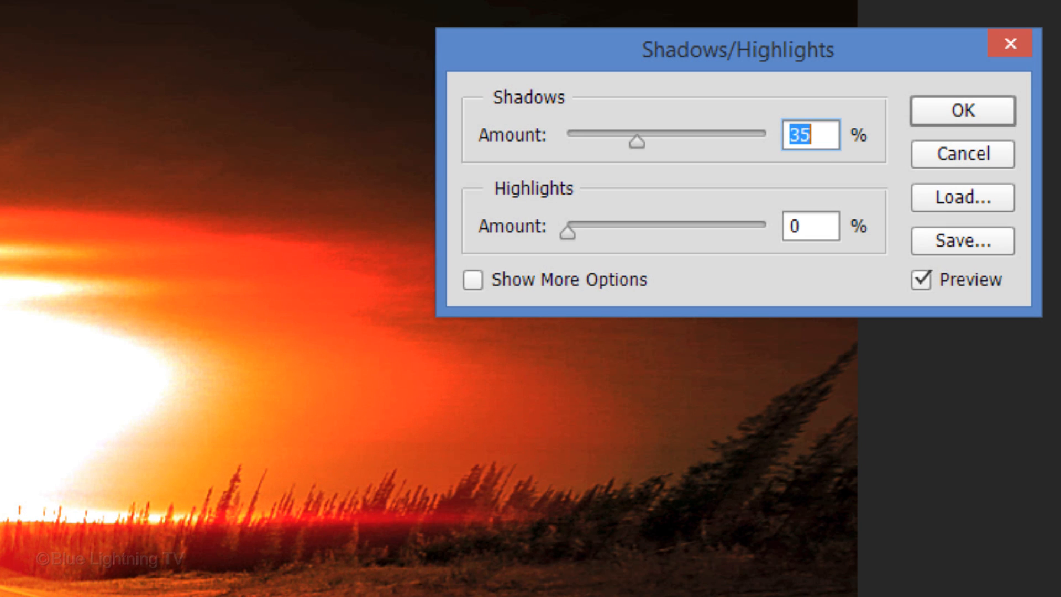